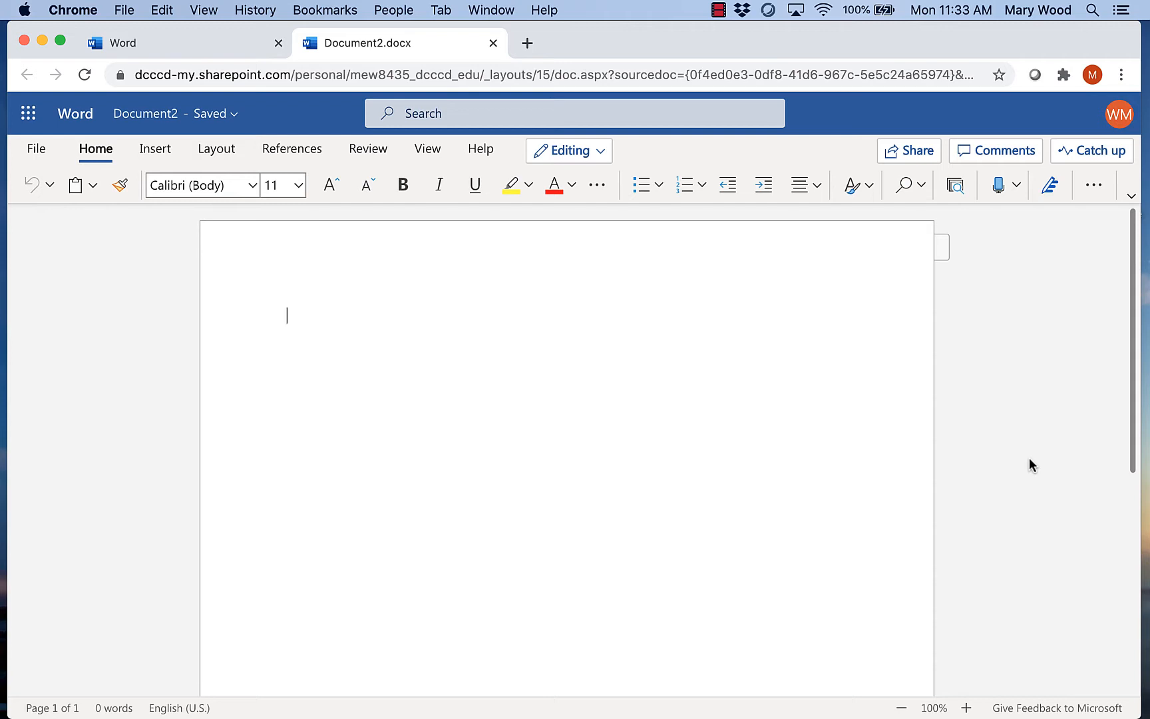
mouse_move(756, 436)
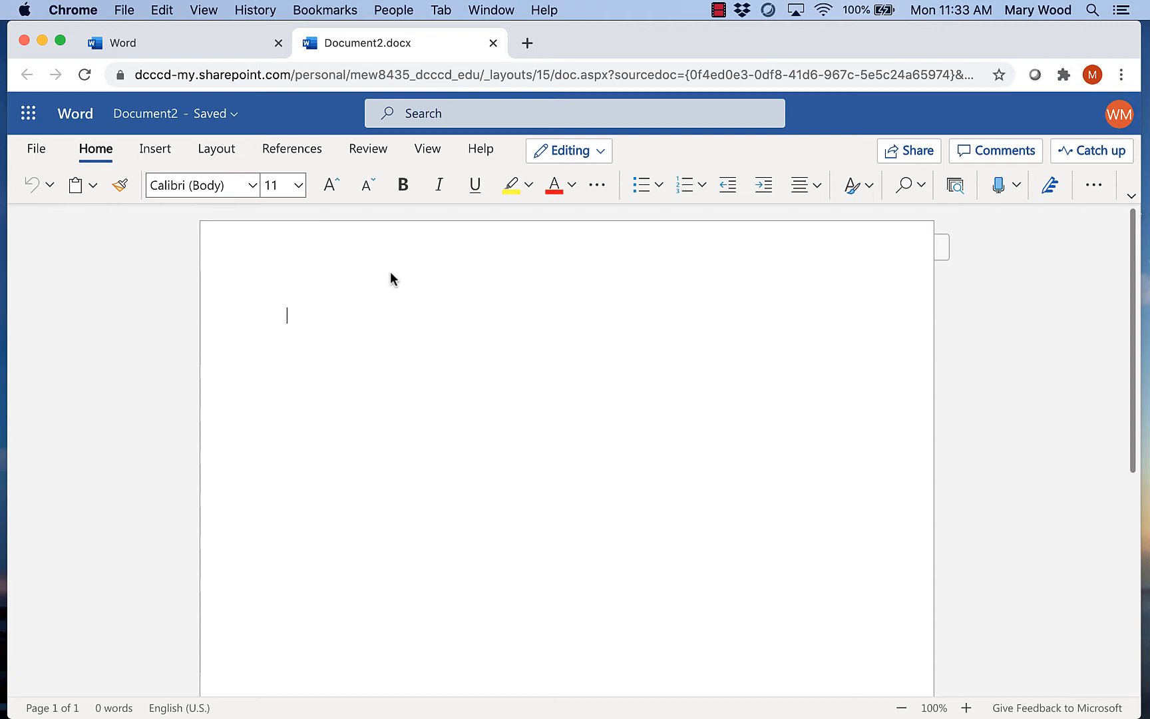
mouse_move(252, 189)
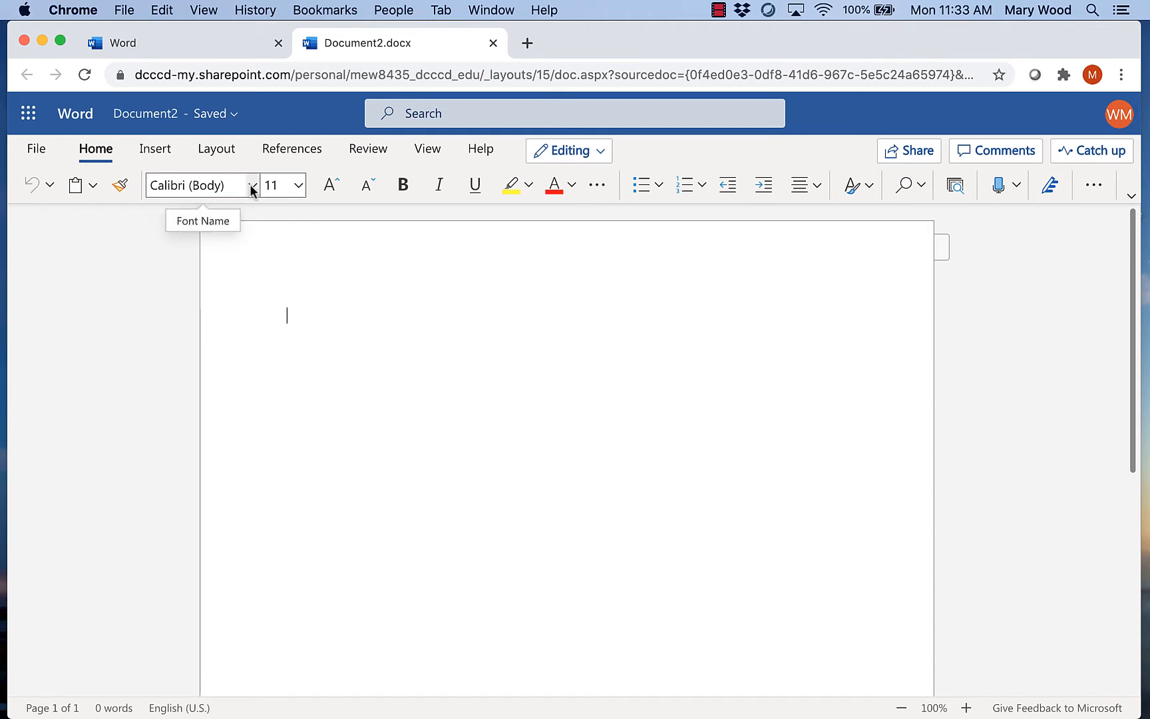
- Set the document font to Times New Roman at 12 point
left_click(252, 185)
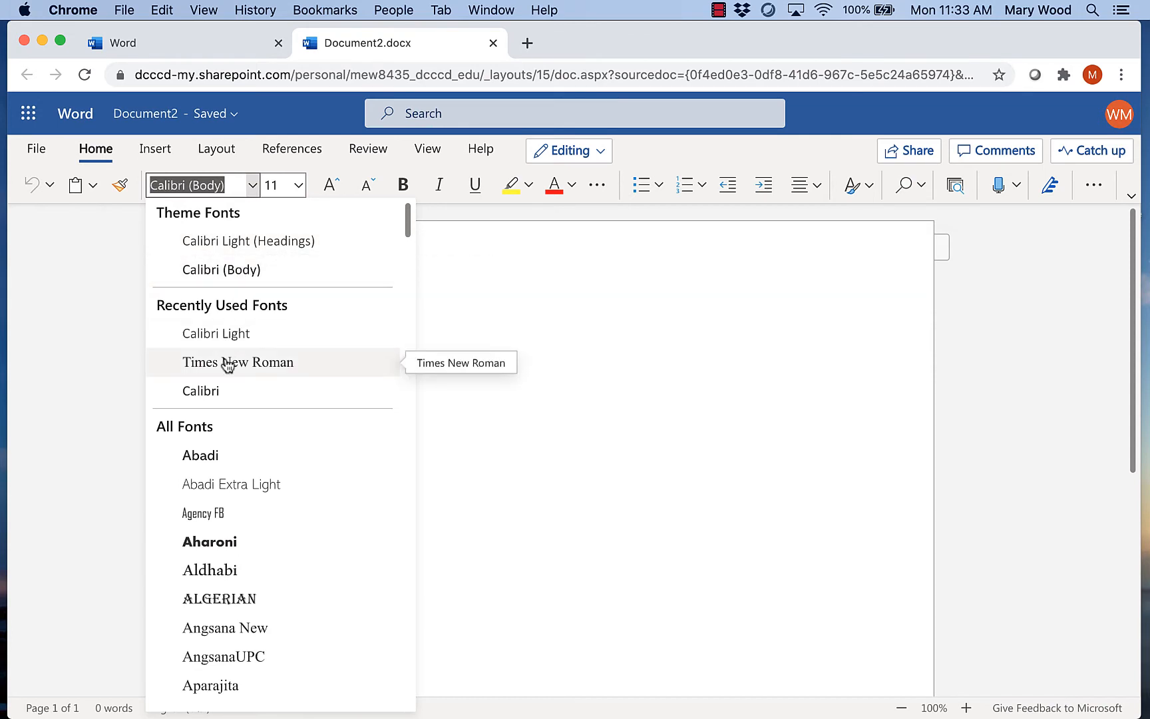
left_click(238, 362)
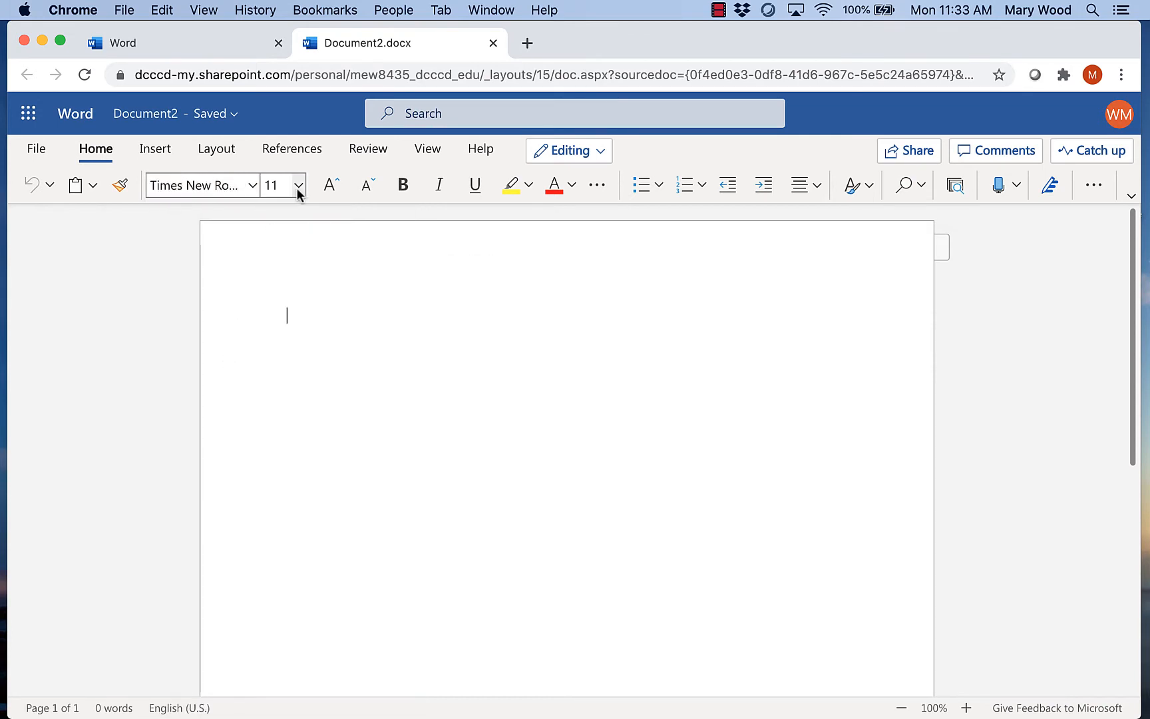
left_click(299, 184)
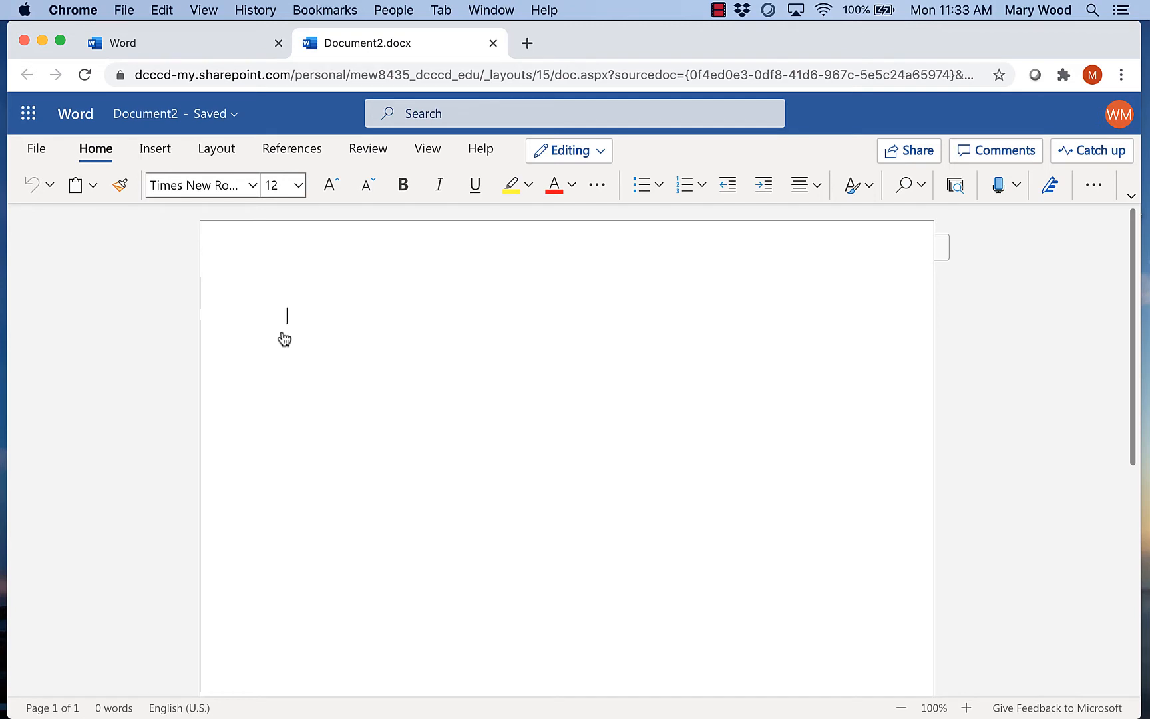
mouse_move(524, 308)
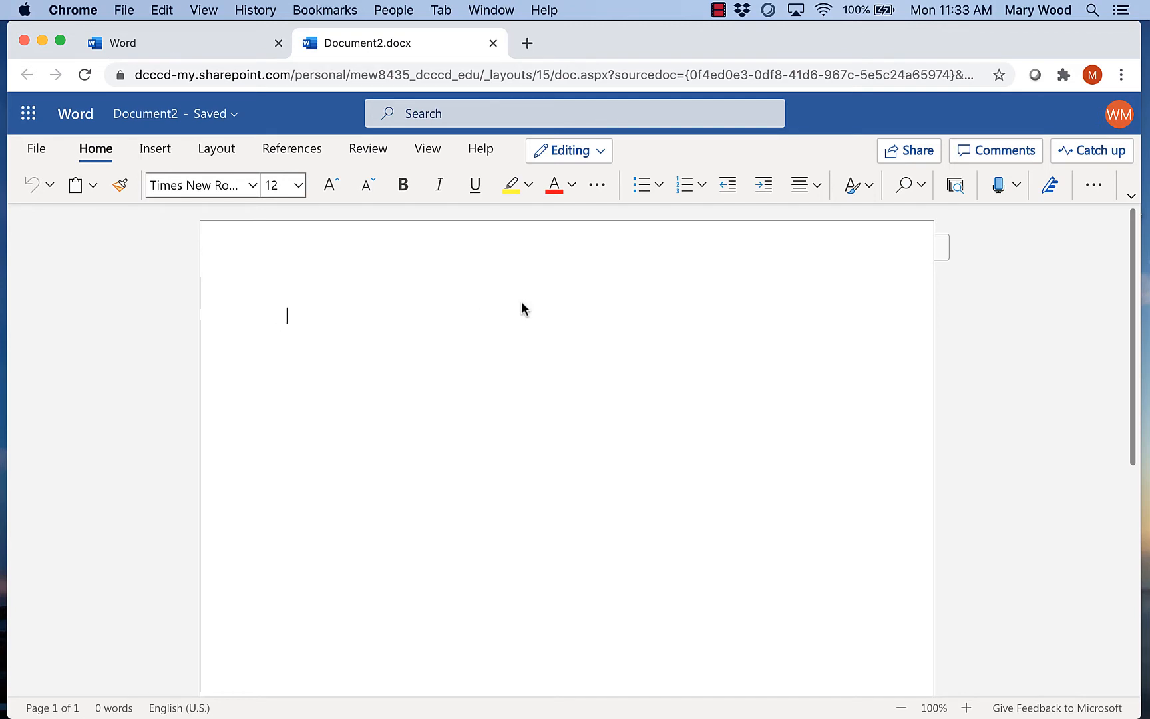
mouse_move(624, 302)
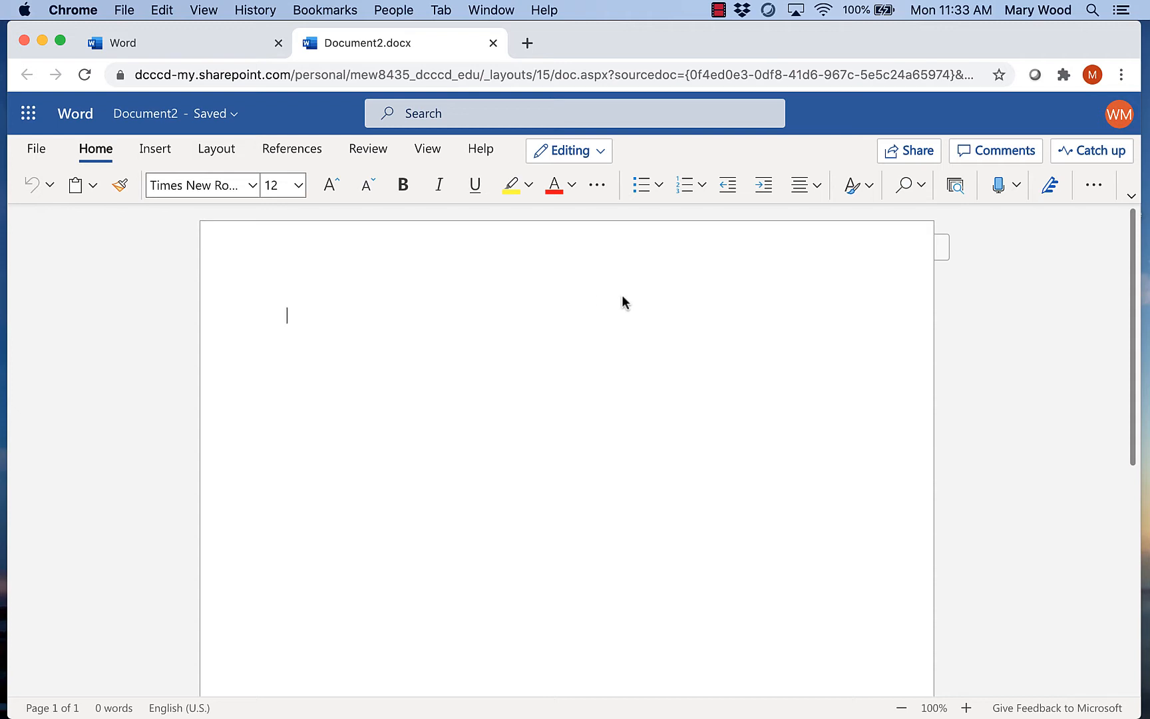
mouse_move(991, 295)
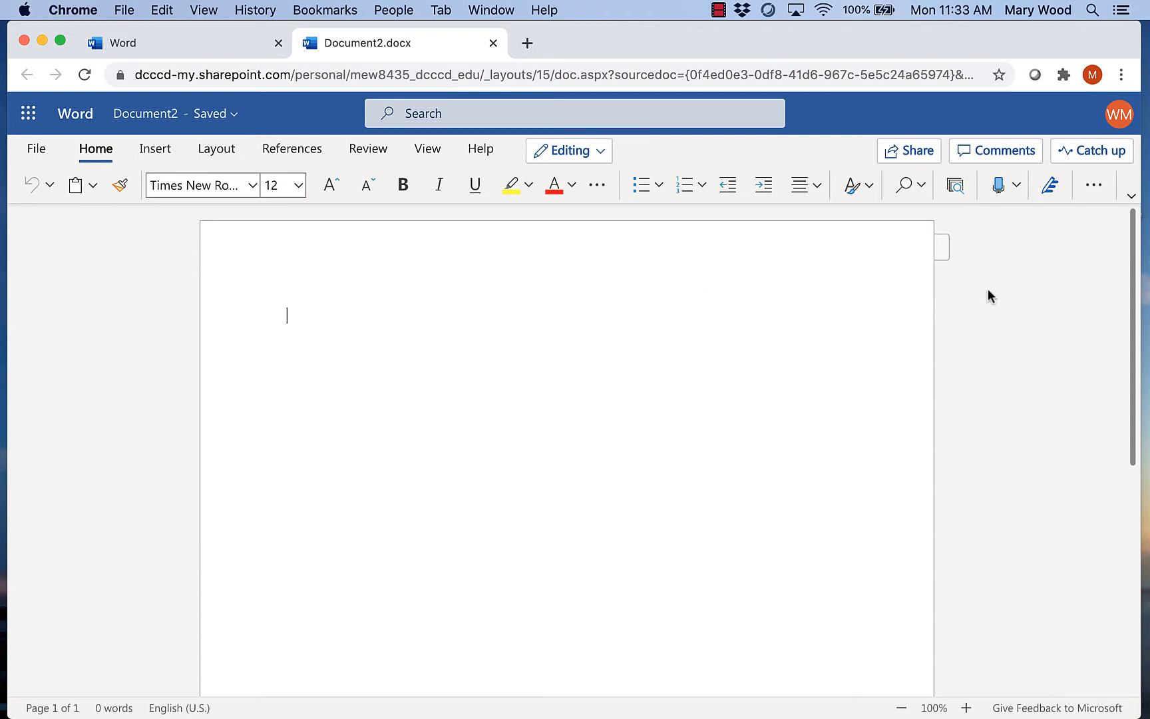
- Show the Home ribbon's extra paragraph options to reach Line Spacing
left_click(1094, 184)
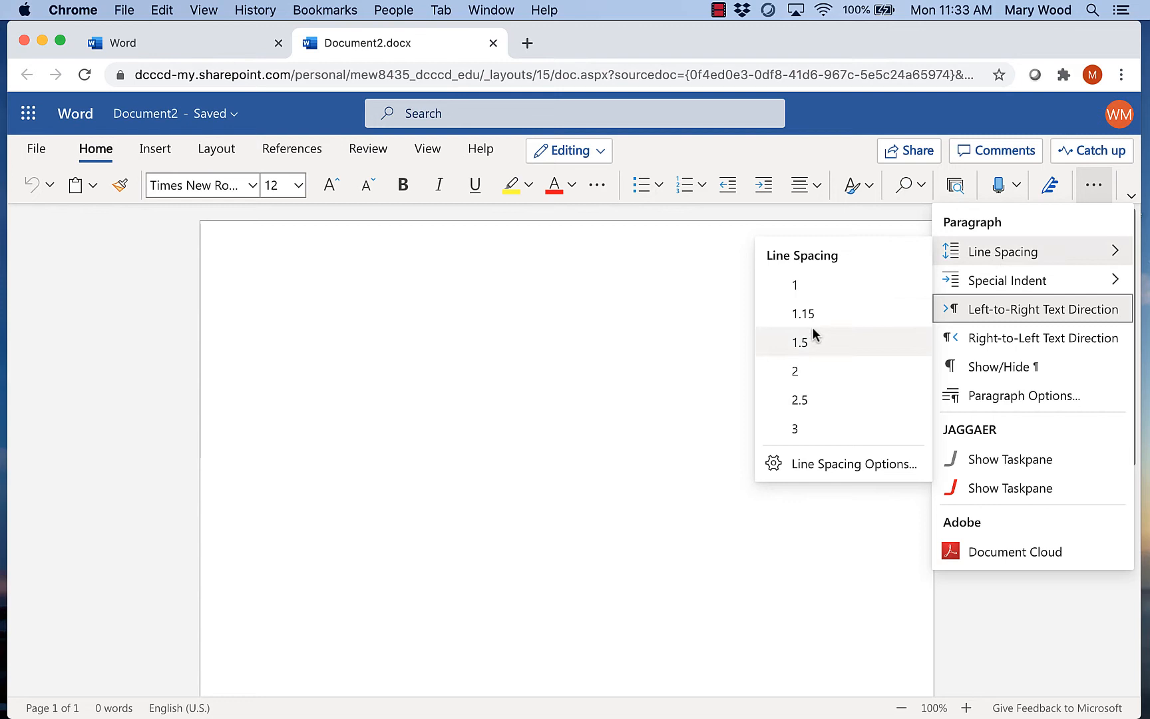
mouse_move(813, 464)
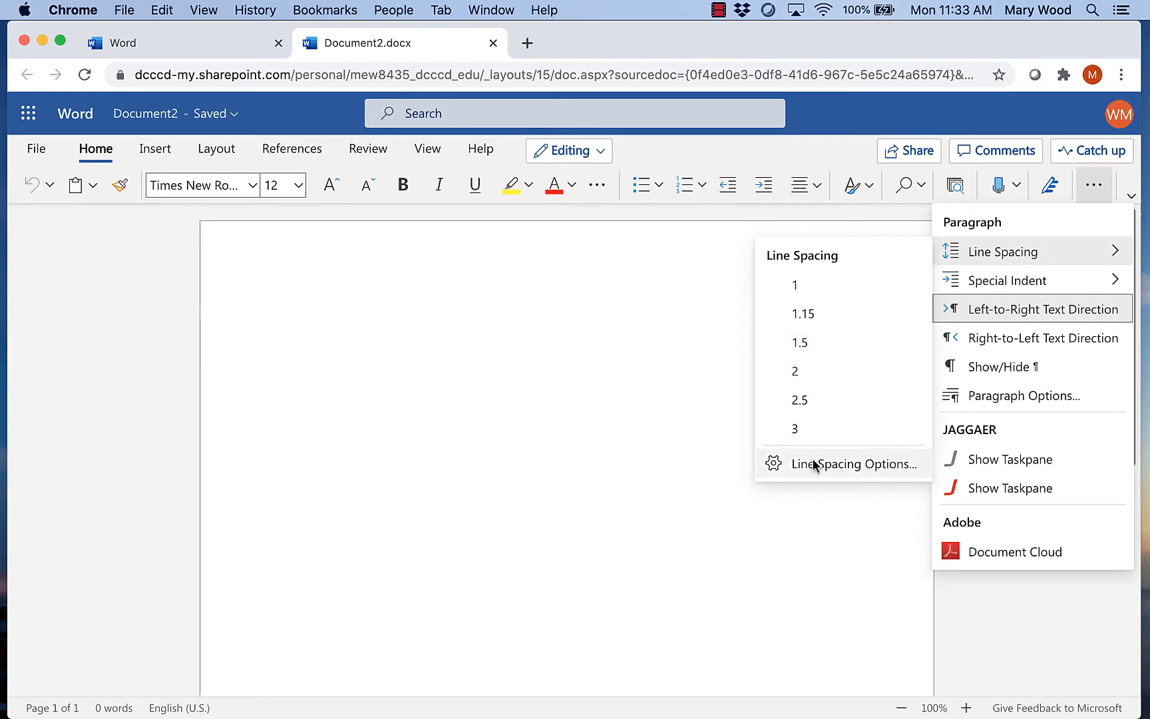
mouse_move(850, 472)
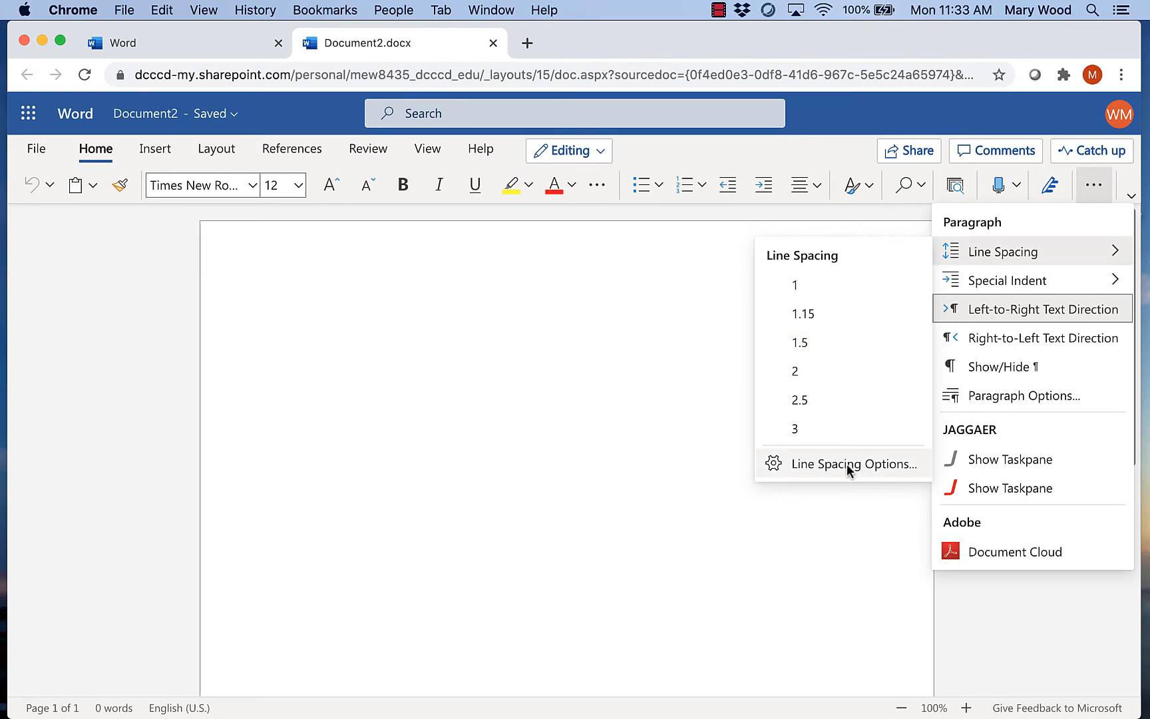
- Set line spacing to Double with 0 pt after paragraphs and confirm
left_click(850, 463)
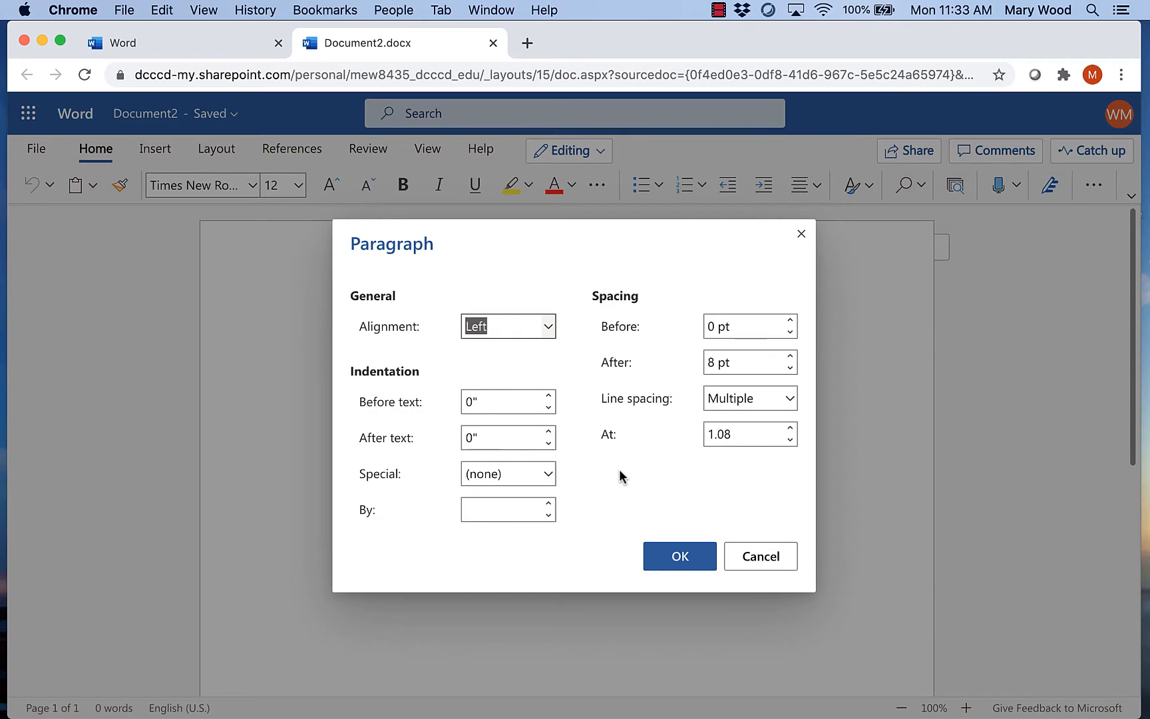
mouse_move(666, 301)
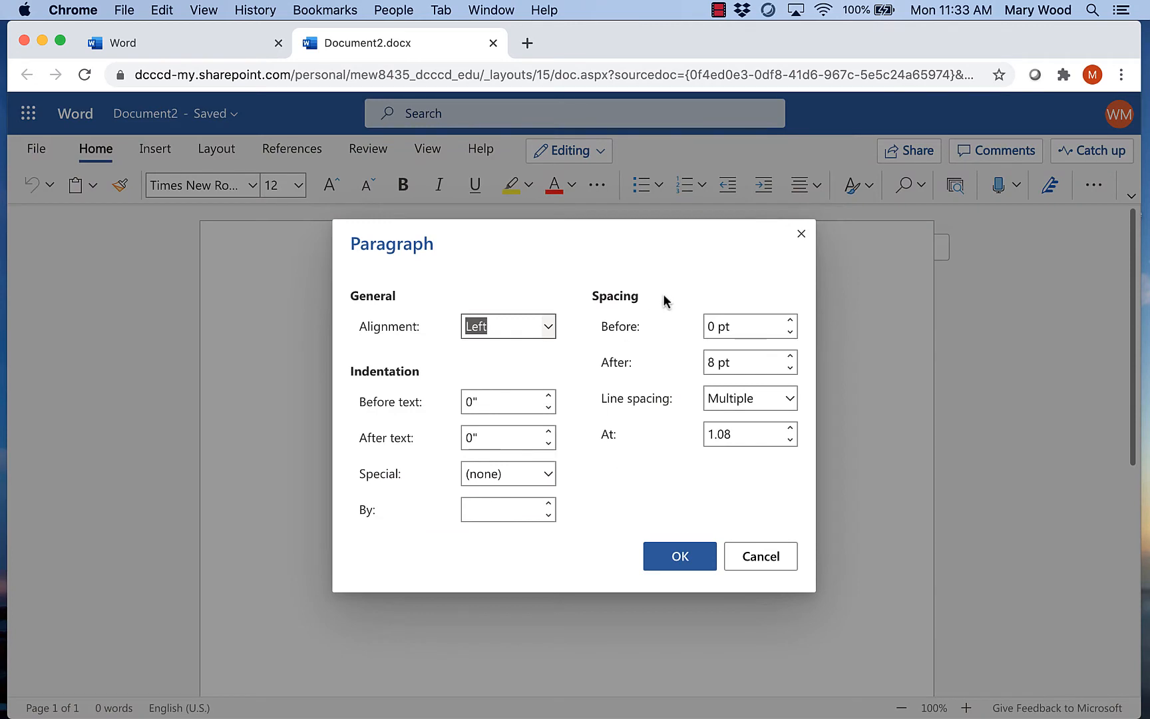
left_click(749, 398)
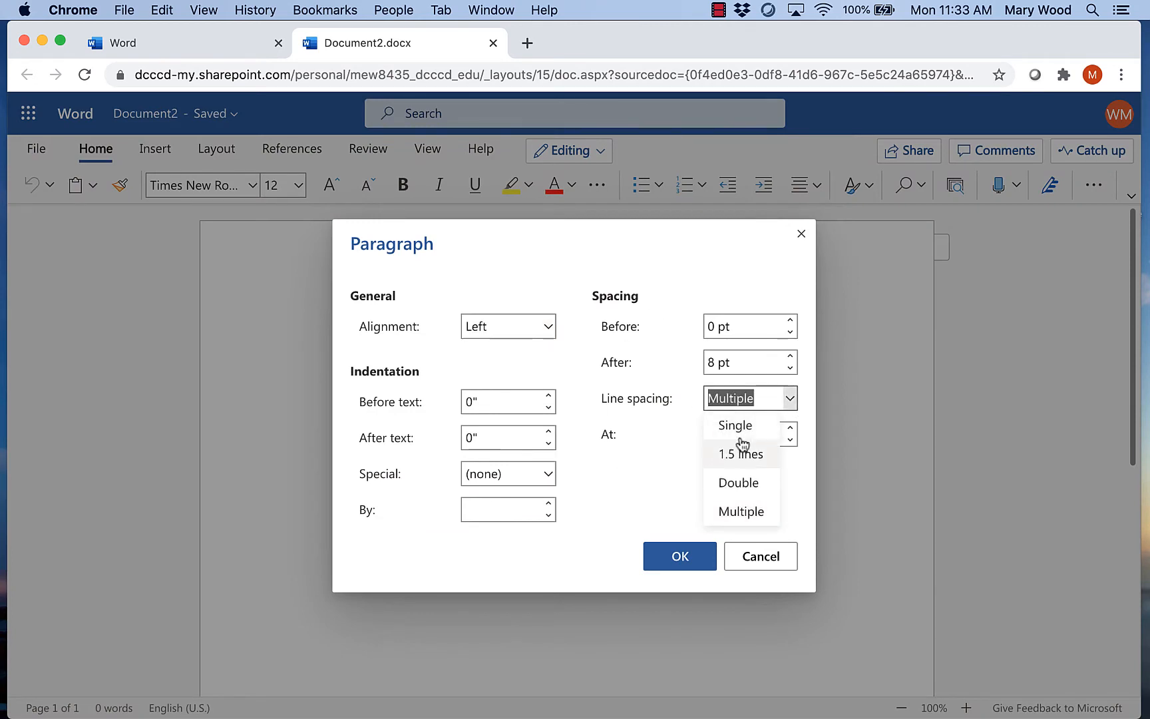
left_click(739, 482)
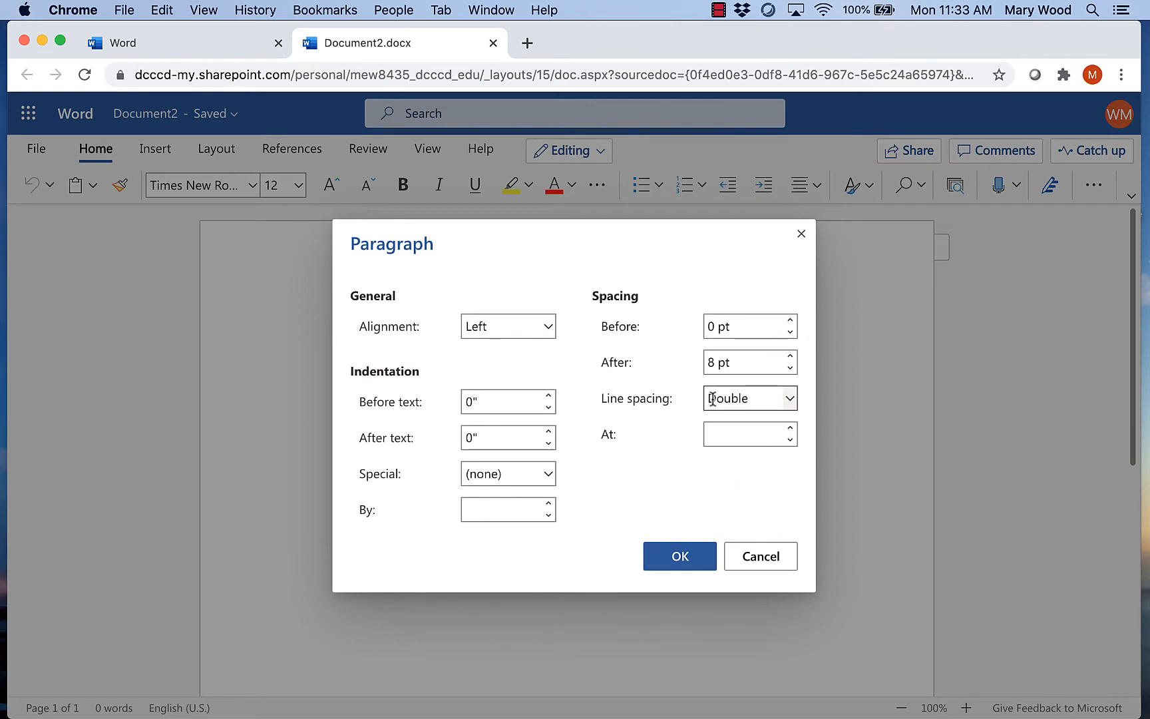
left_click(791, 368)
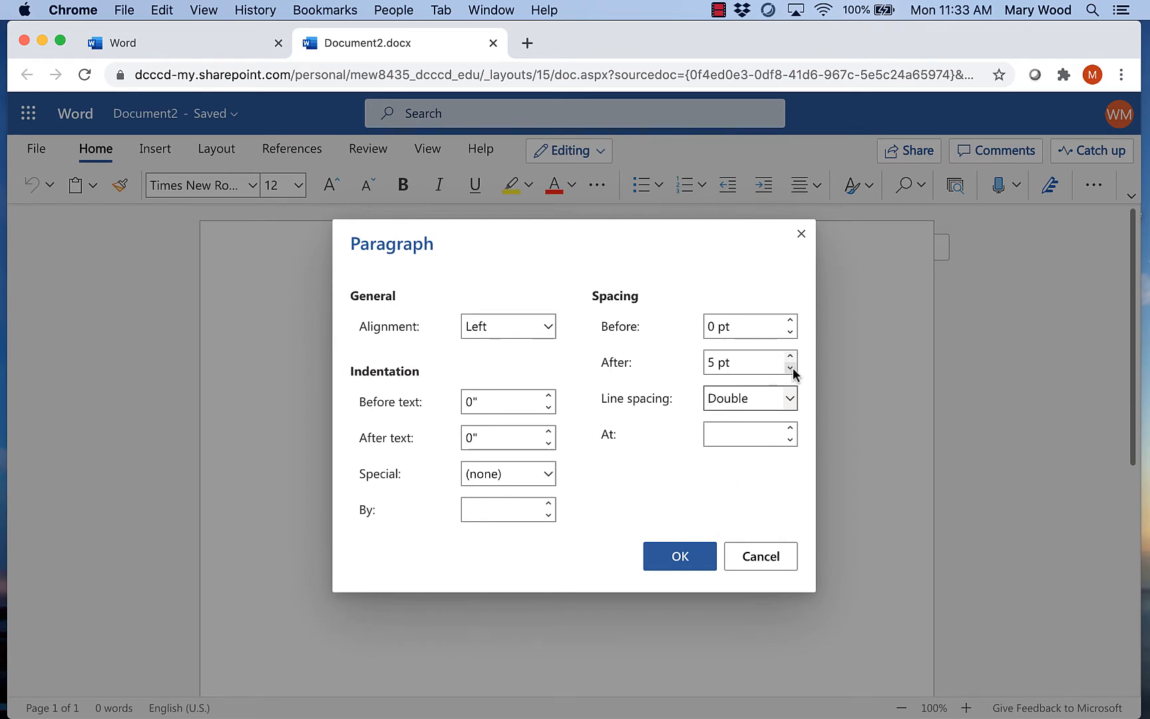
left_click(791, 367)
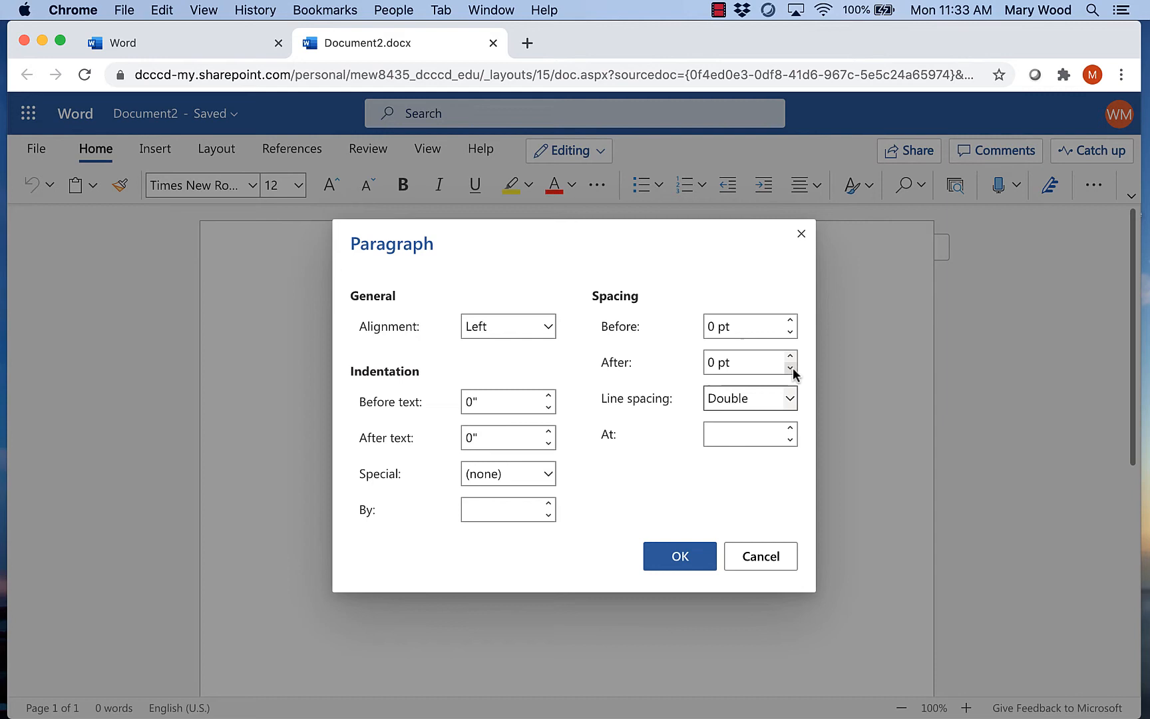
mouse_move(630, 402)
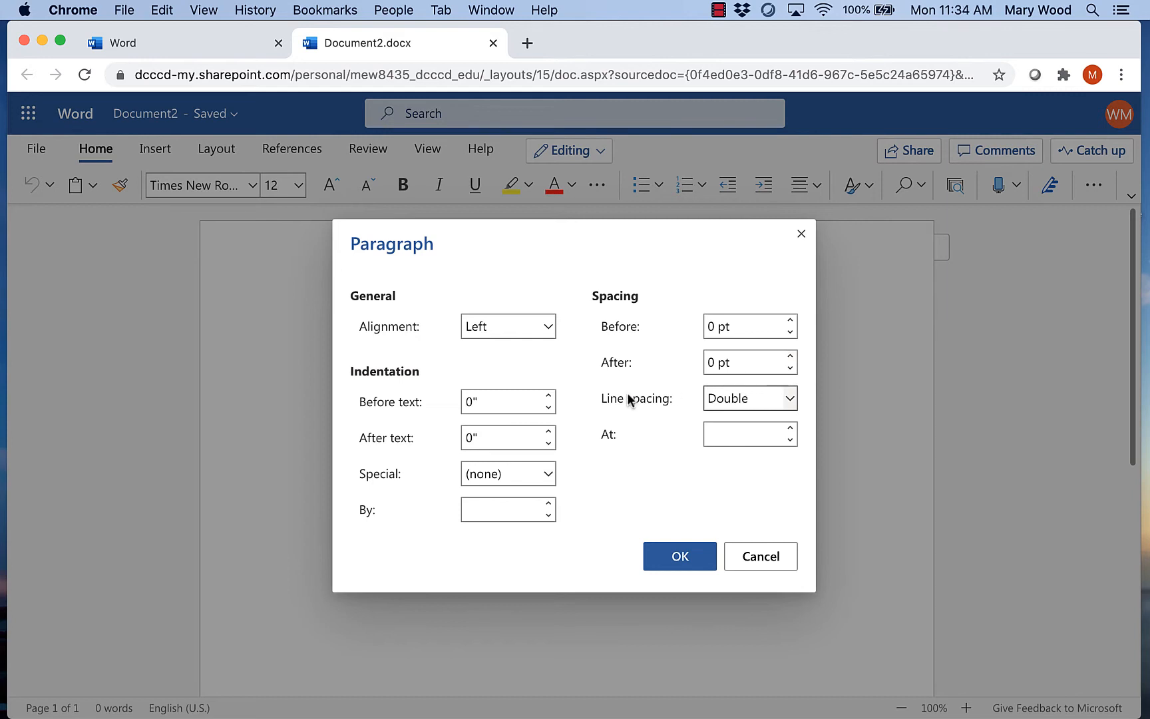
left_click(678, 556)
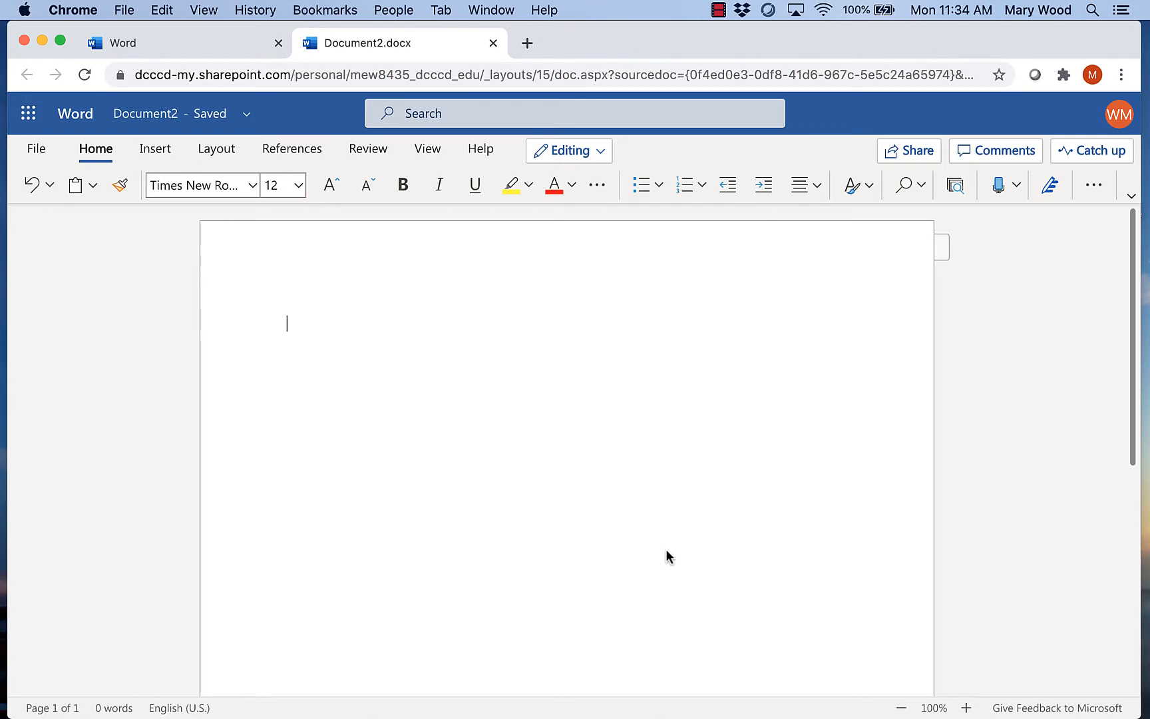
- Type the heading lines Your Name and Professor's Name
type("Your Name")
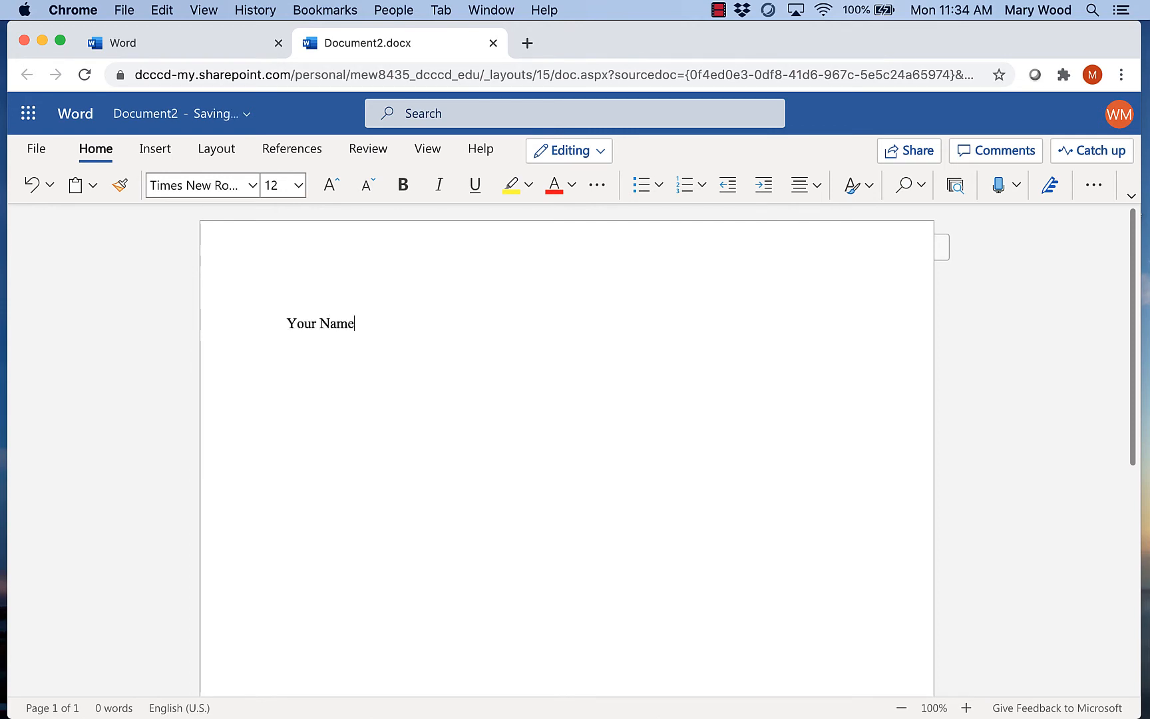
key("enter")
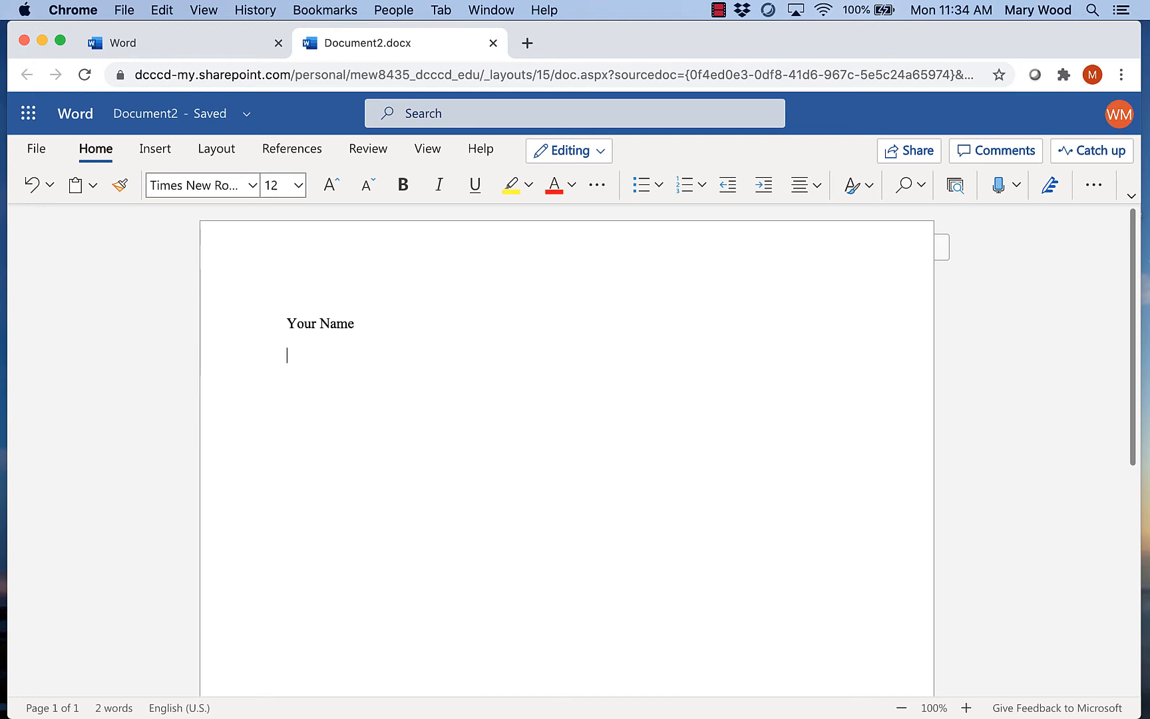
type("Professor's Nm")
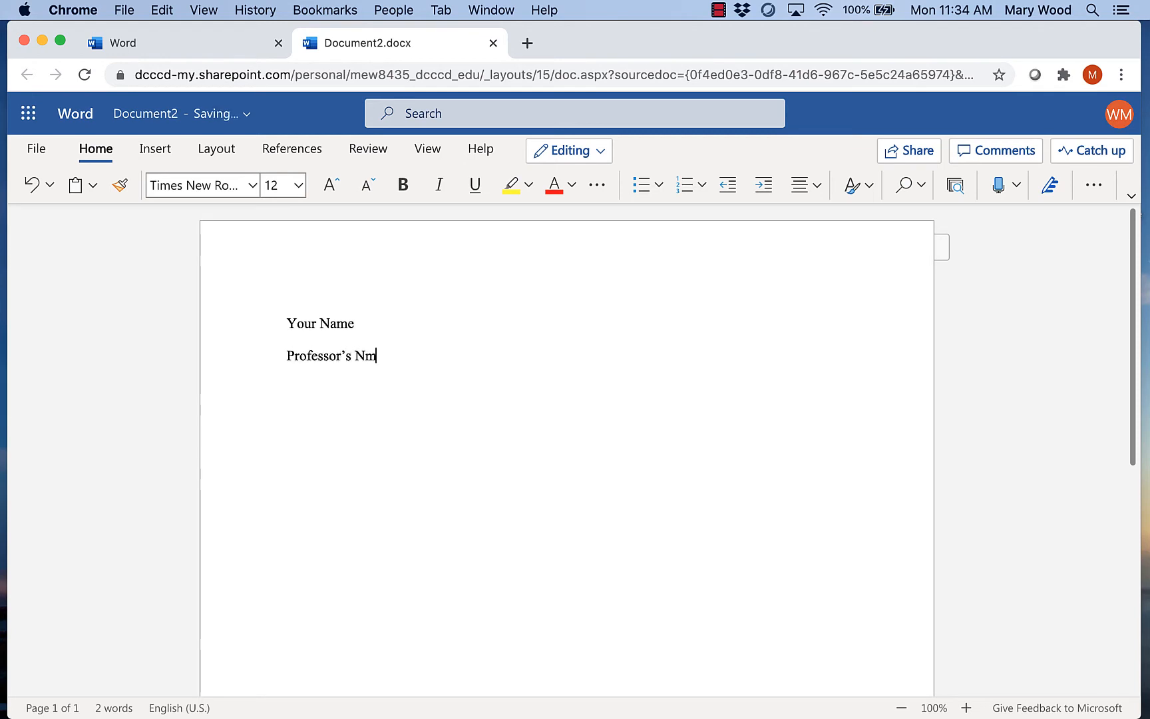
type("ame")
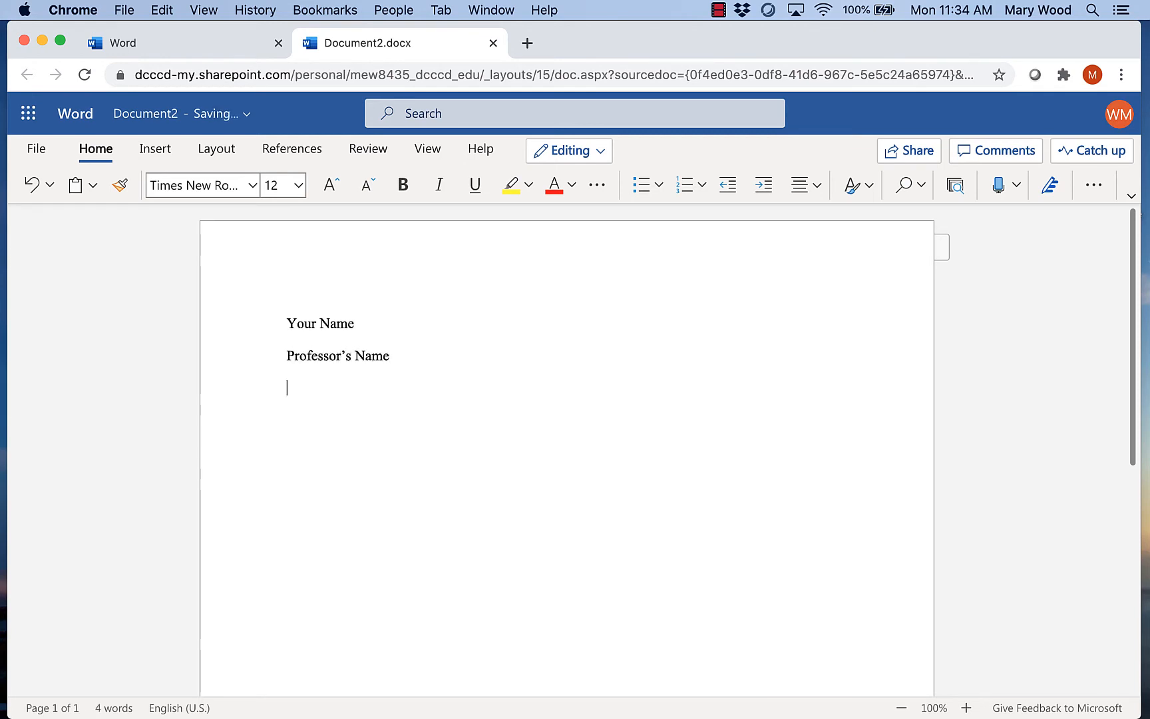
- Add the course line ENGL 1301.XXXXX and the date 28 September 2020, then a new line
type("ENGL")
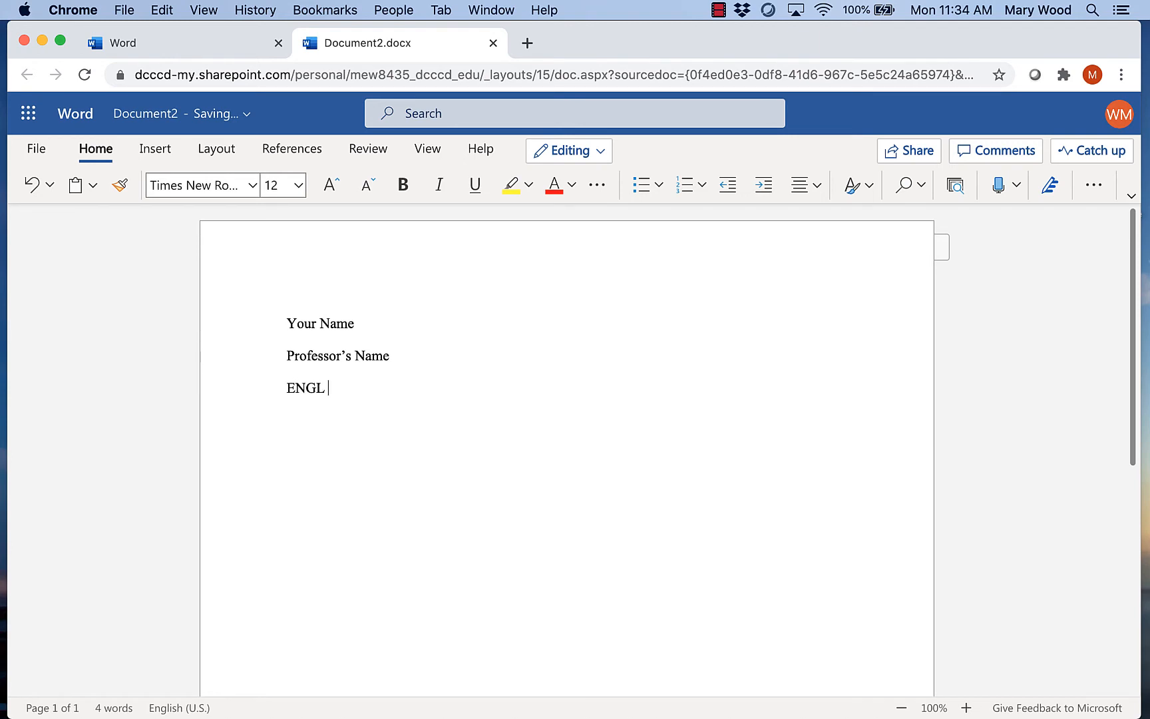
type("1301.")
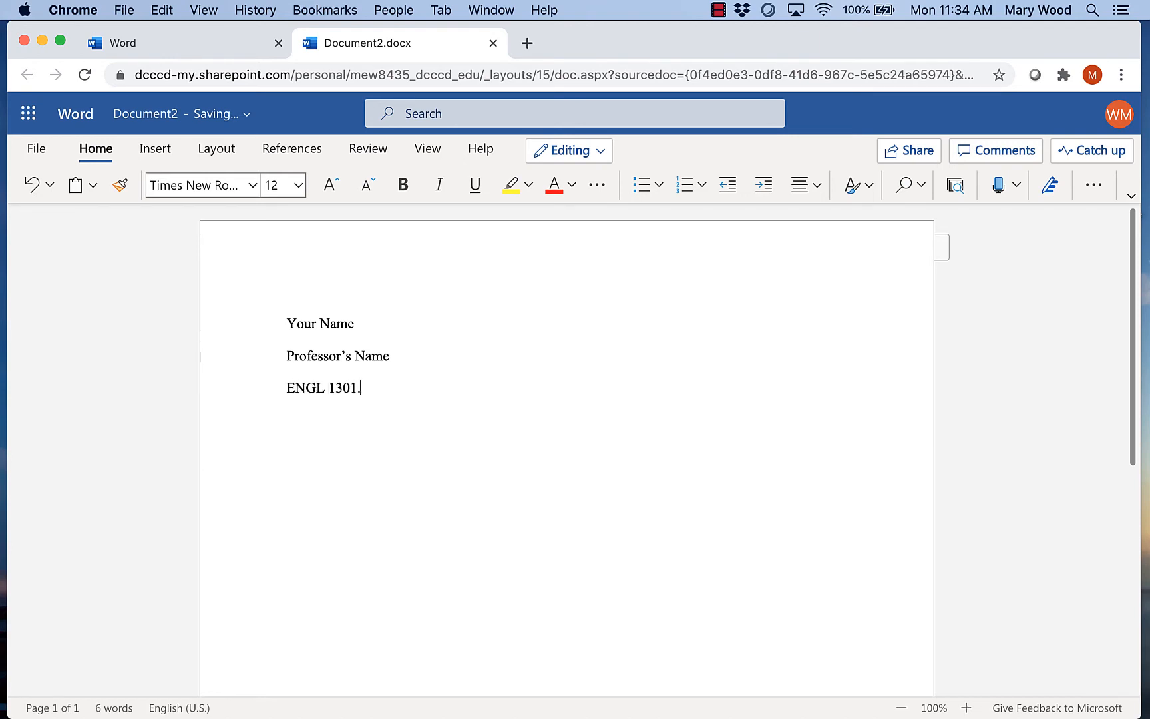
type("XXXXX")
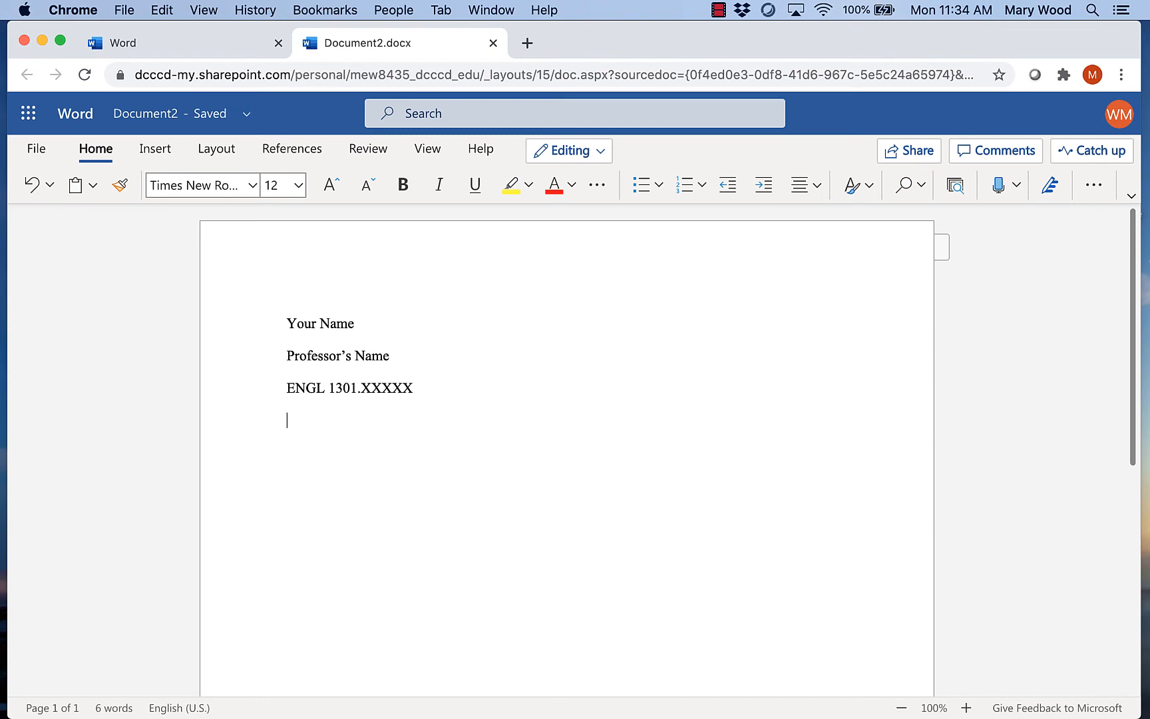
type("28 Sep")
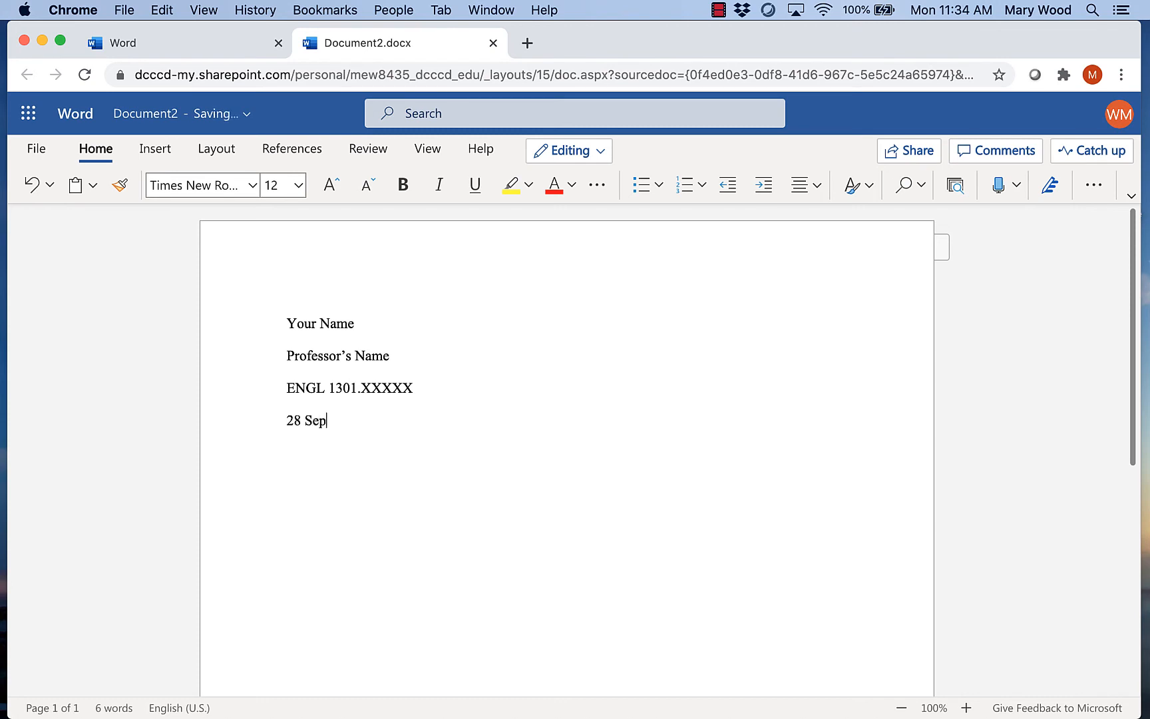
type("tember 2020")
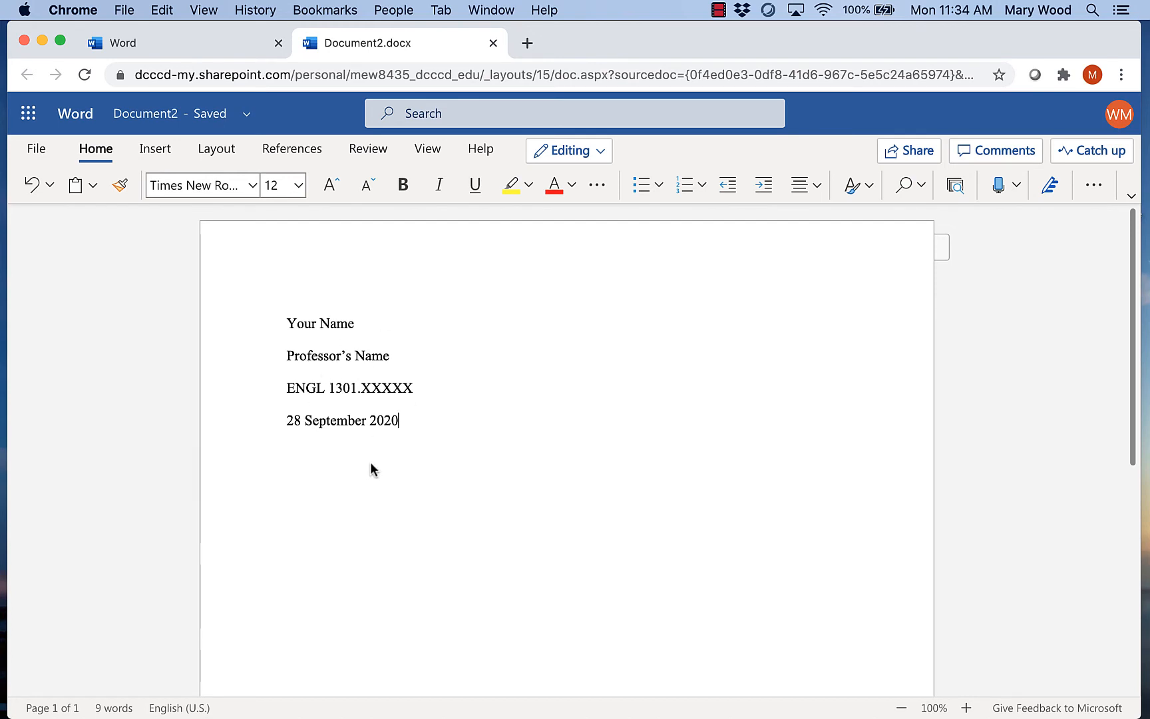
mouse_move(411, 424)
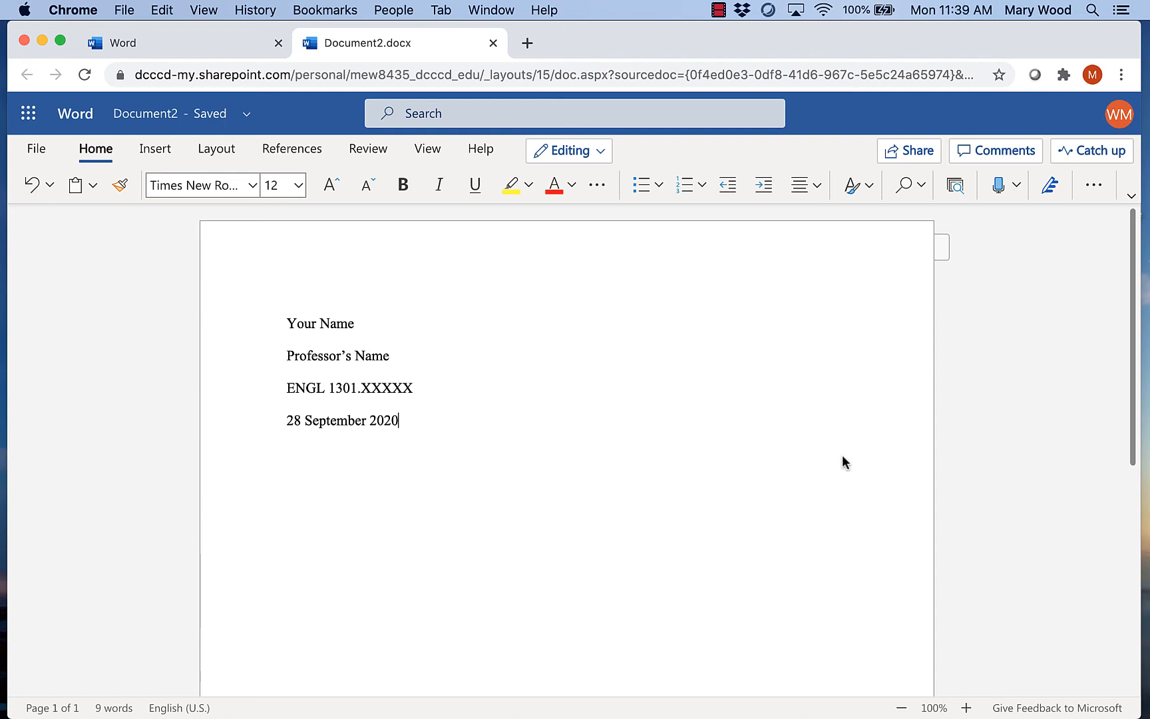
key("Return")
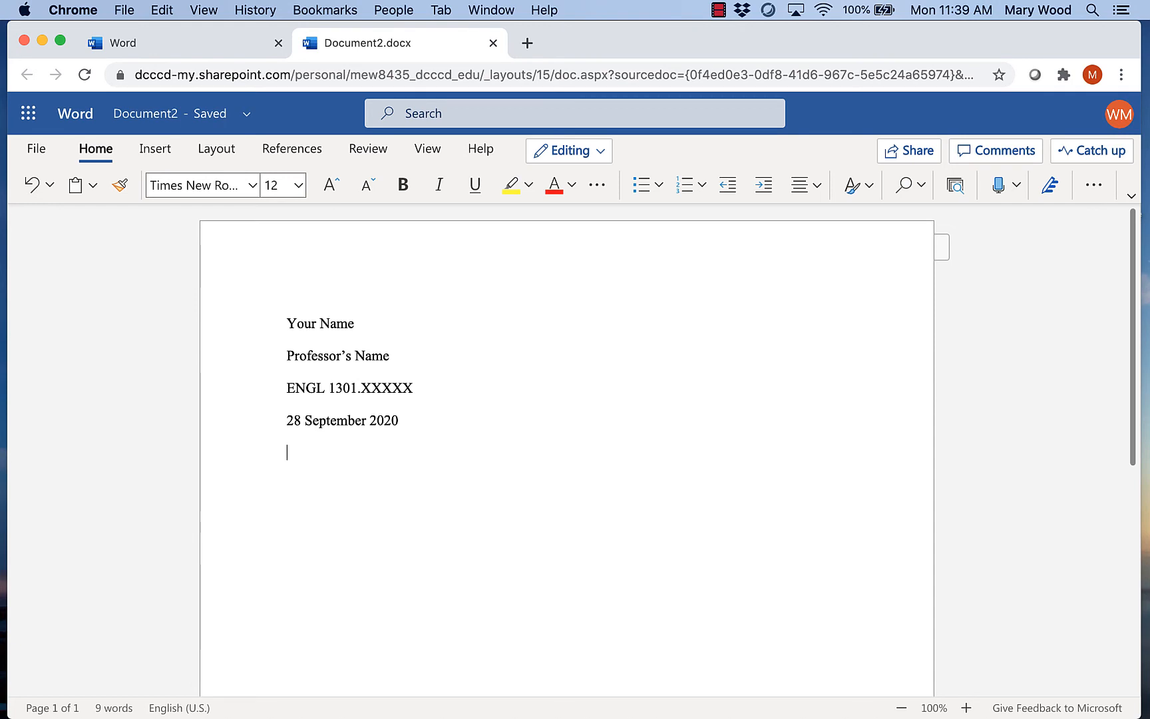
mouse_move(943, 336)
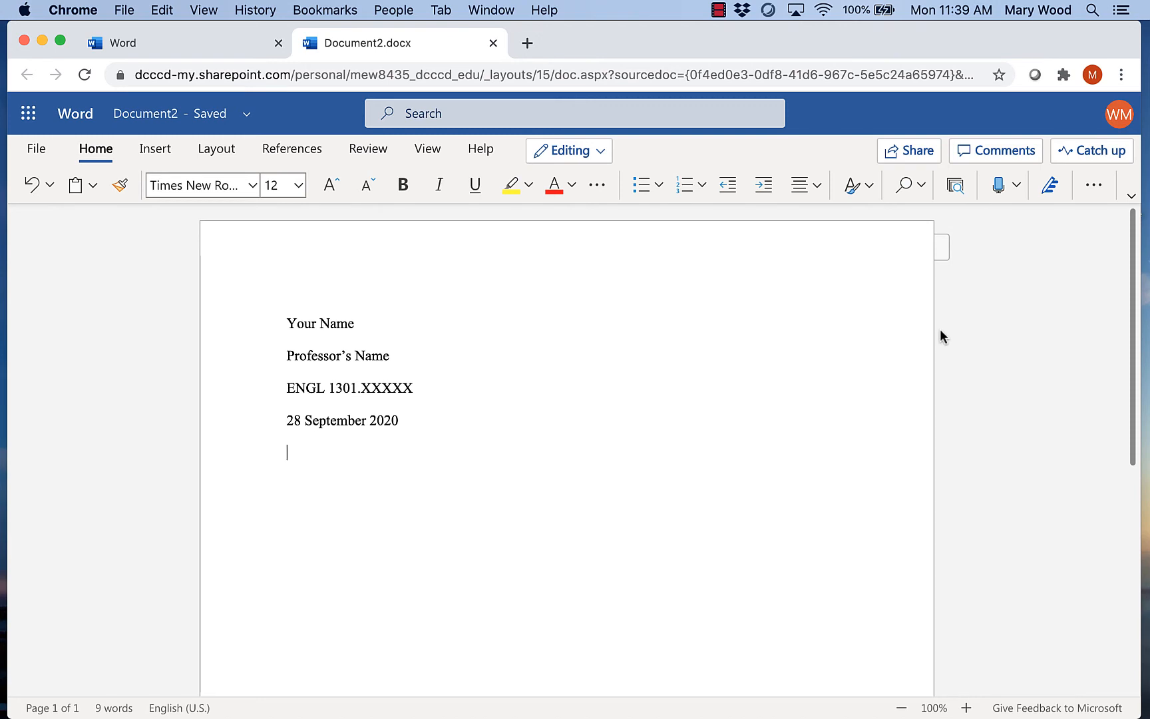
mouse_move(800, 185)
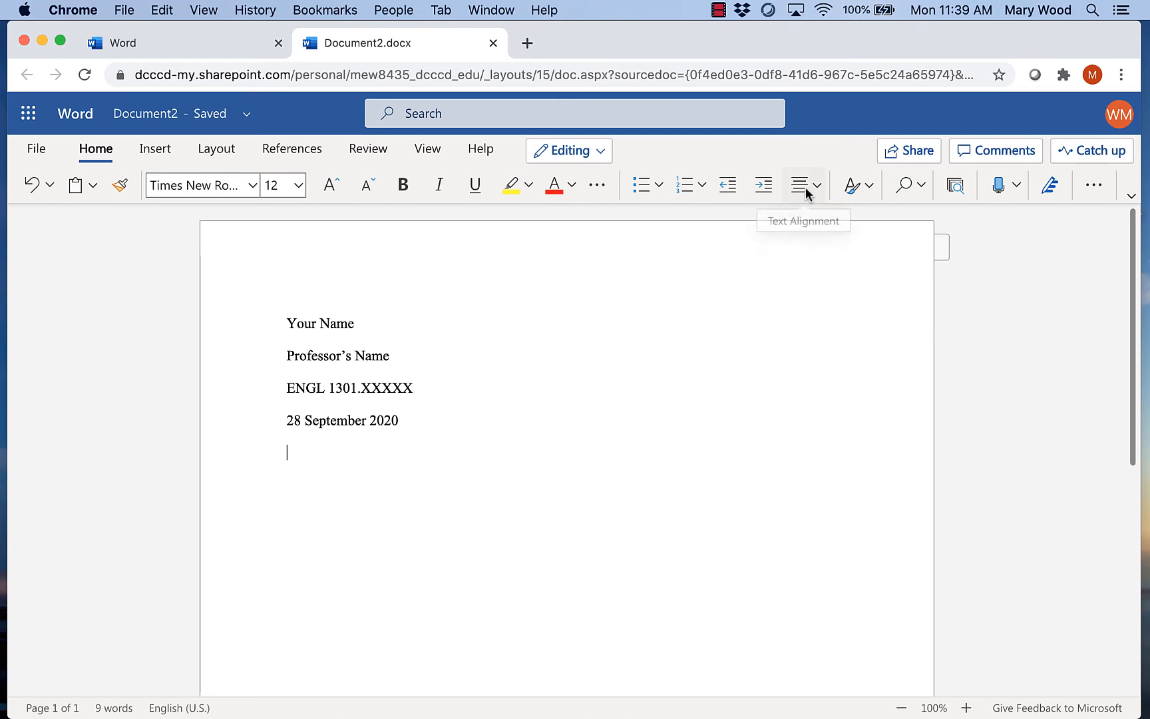
- Center and type the title Put Title Here, then realign the next line for the body
left_click(806, 184)
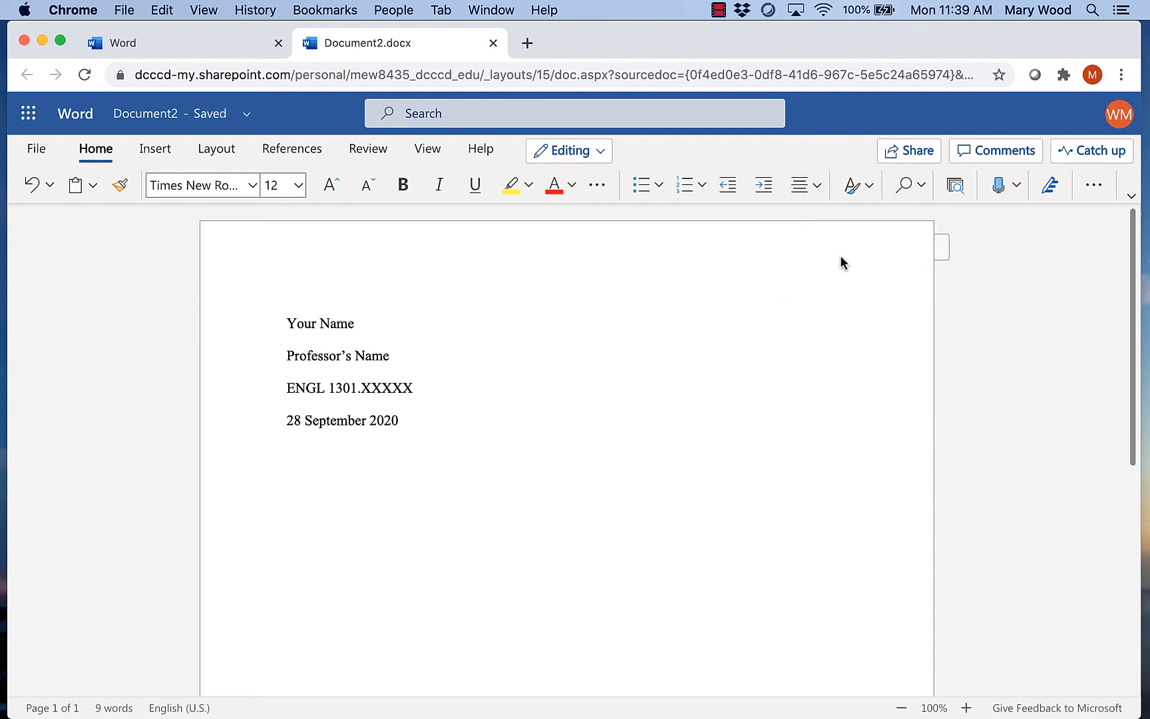
type("Put Tu")
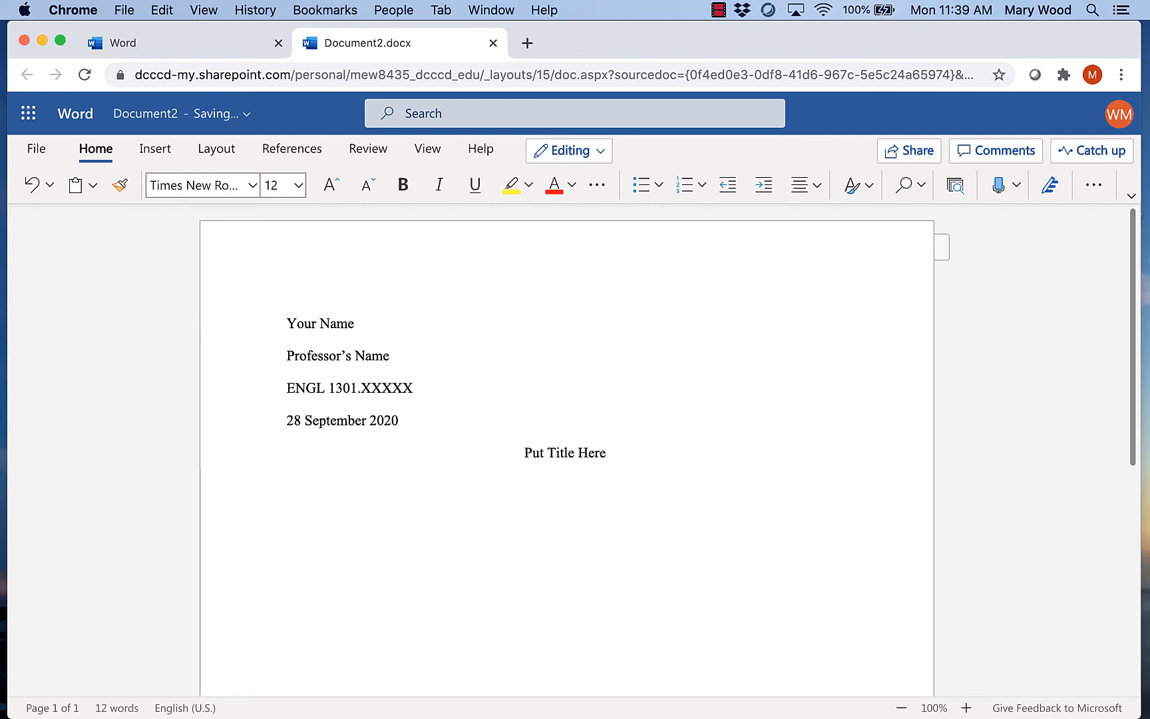
mouse_move(843, 264)
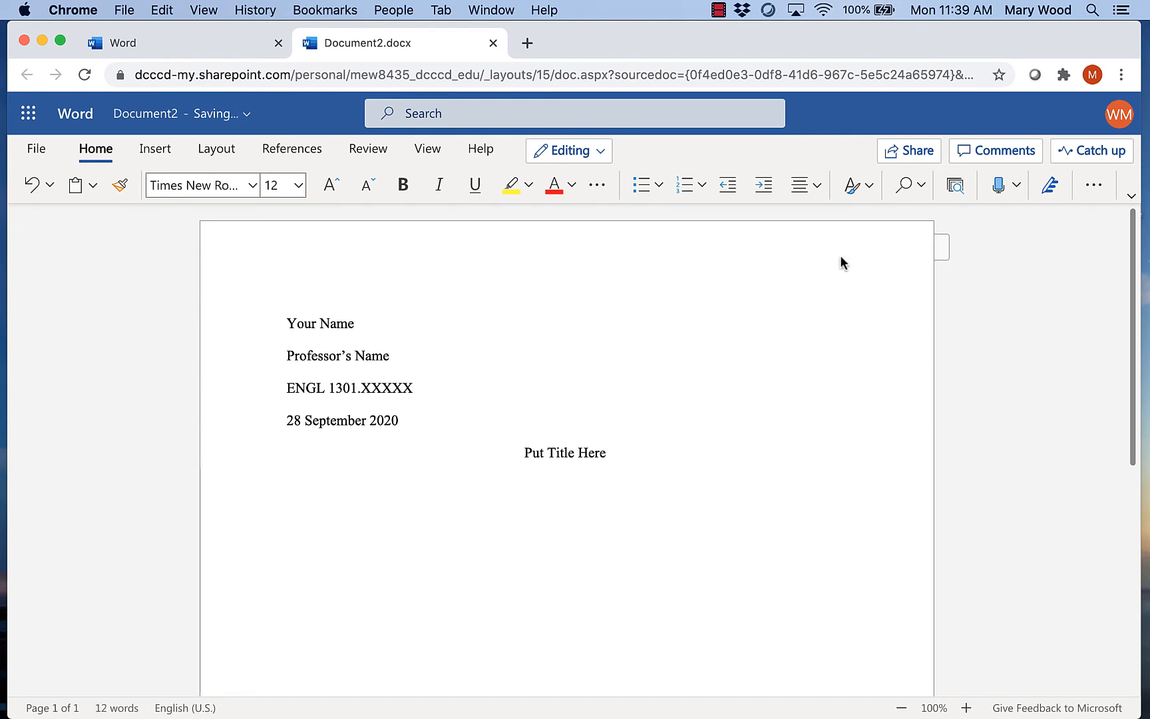
left_click(799, 184)
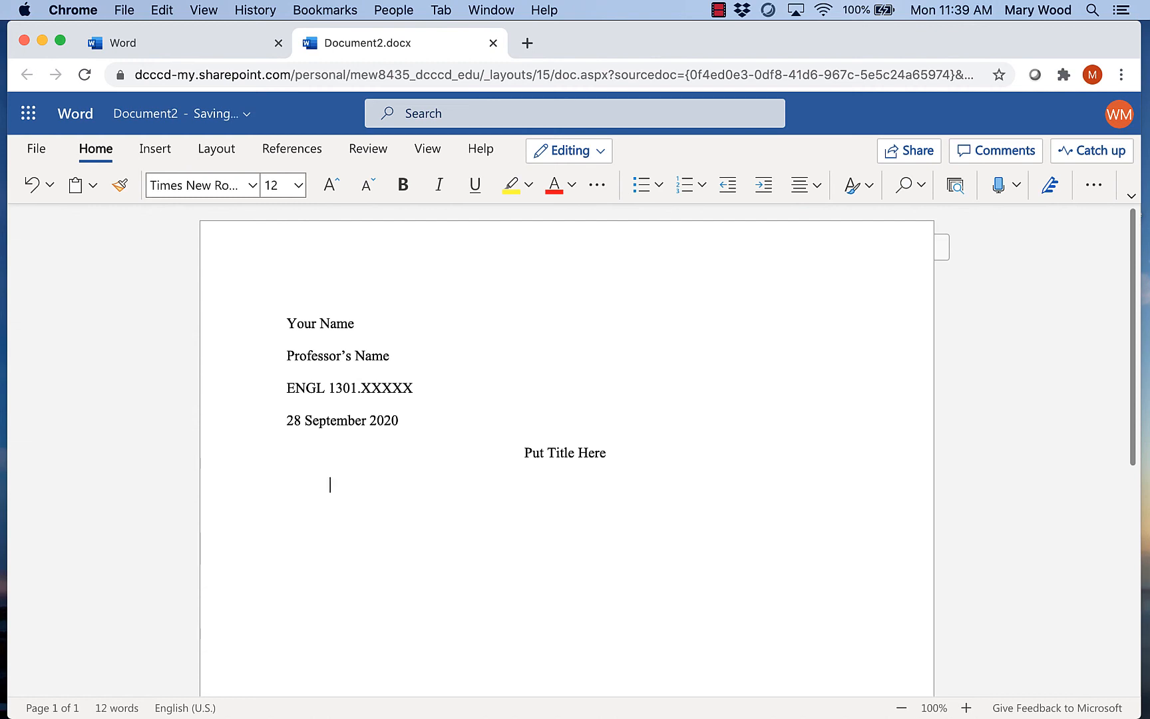
- Type the indented first body line "Here is where I will start my essay."
type("H")
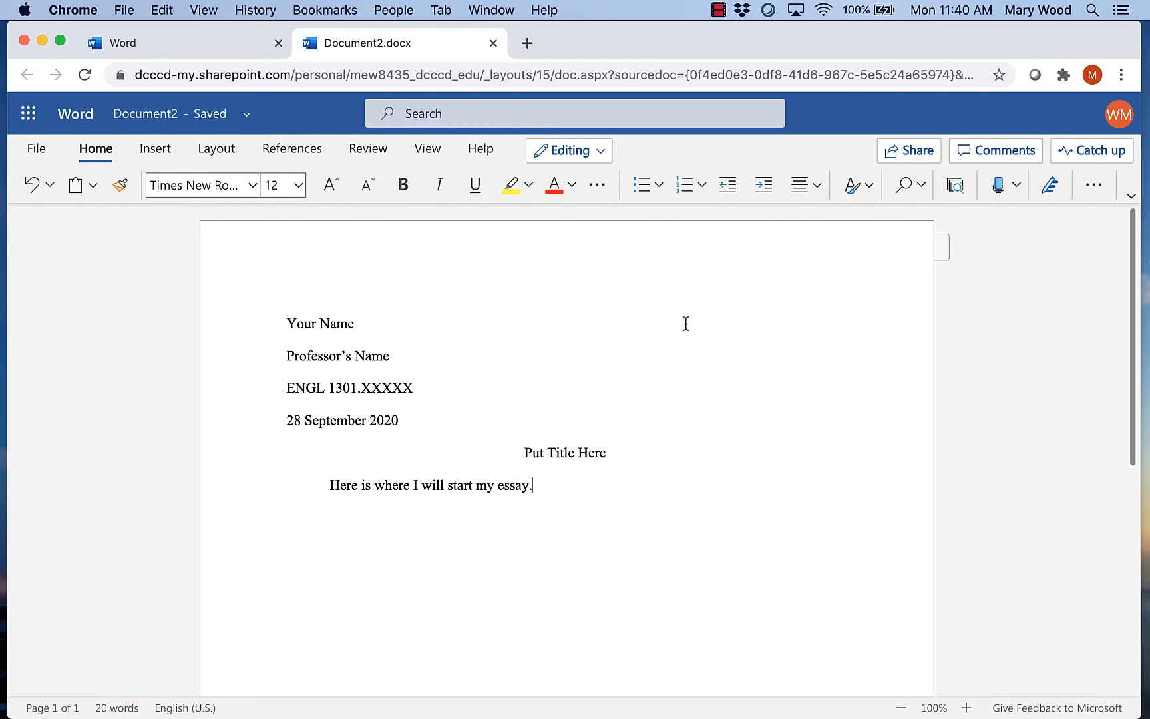
mouse_move(959, 253)
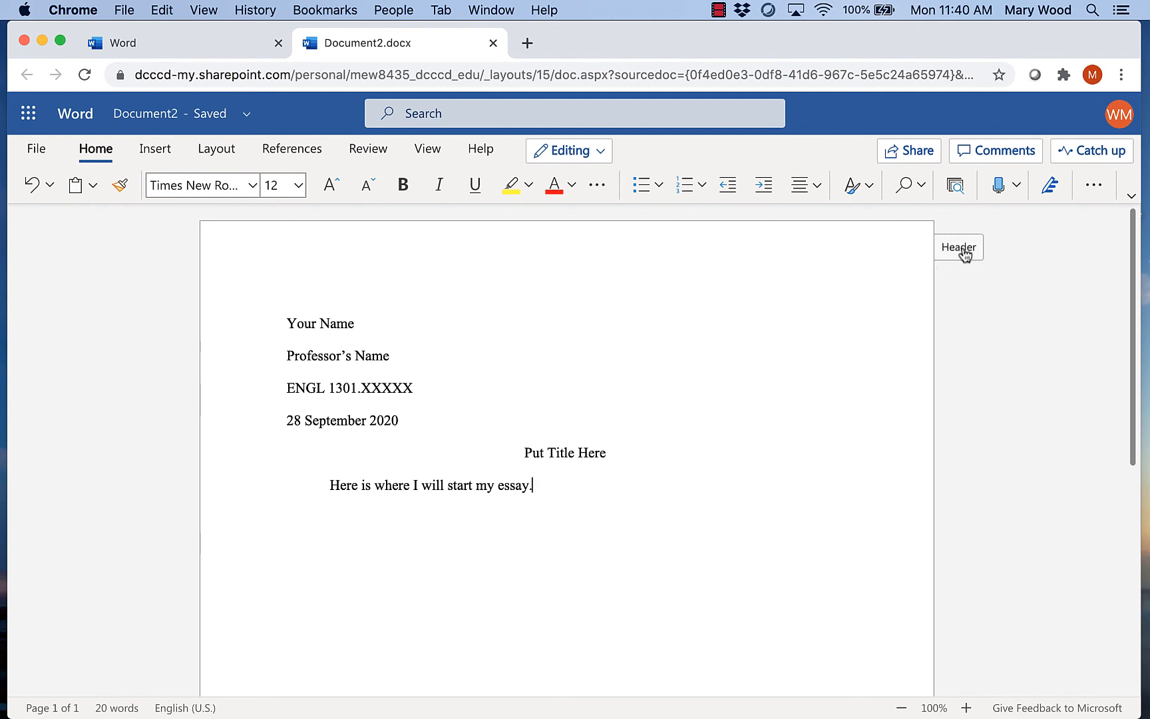
mouse_move(963, 253)
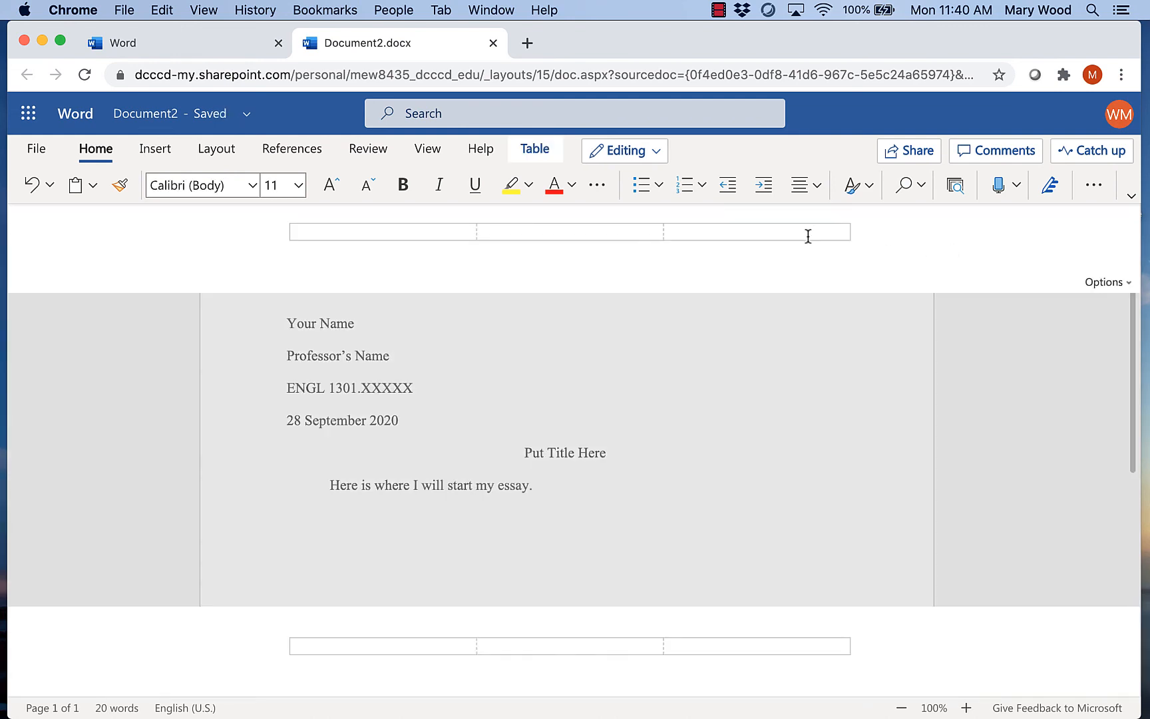
mouse_move(827, 249)
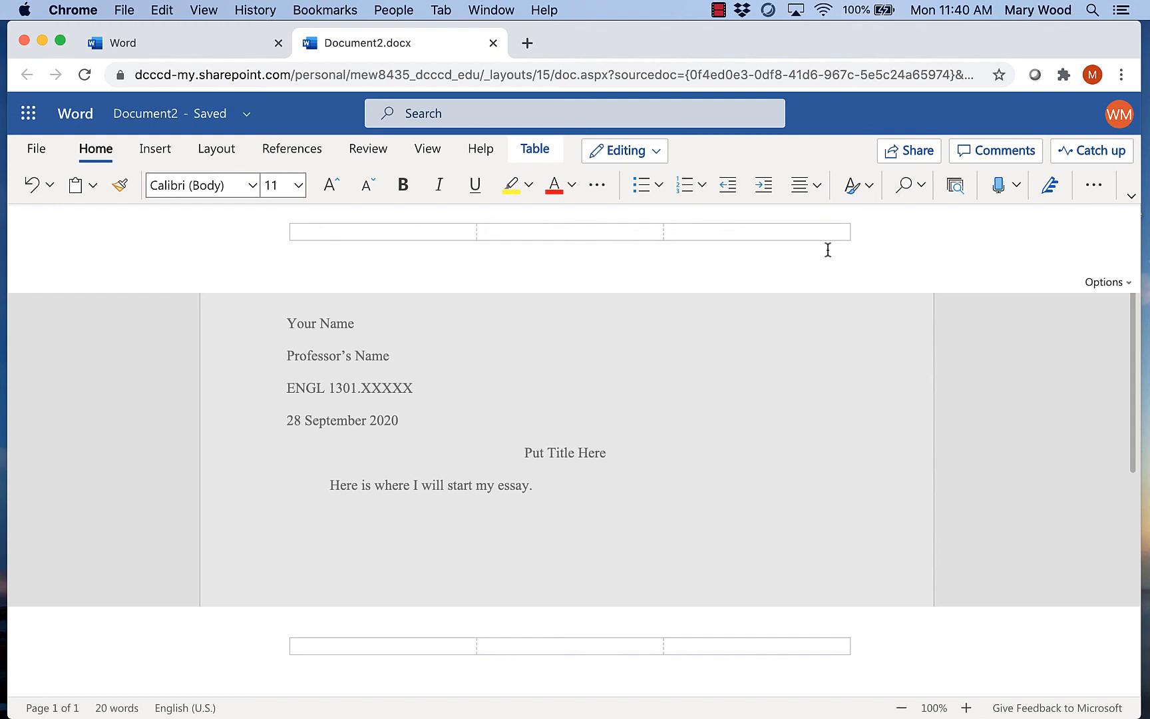
- Type the surname Wood in the right header and go to Insert for the page number
type("Wood")
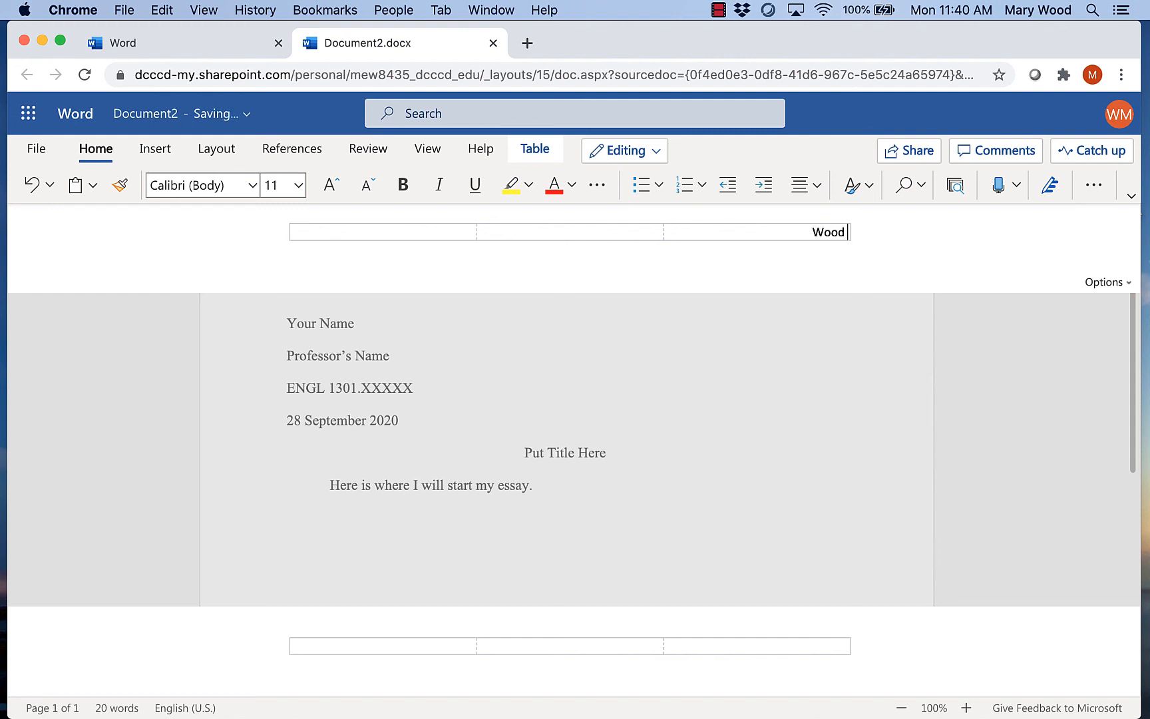
mouse_move(736, 213)
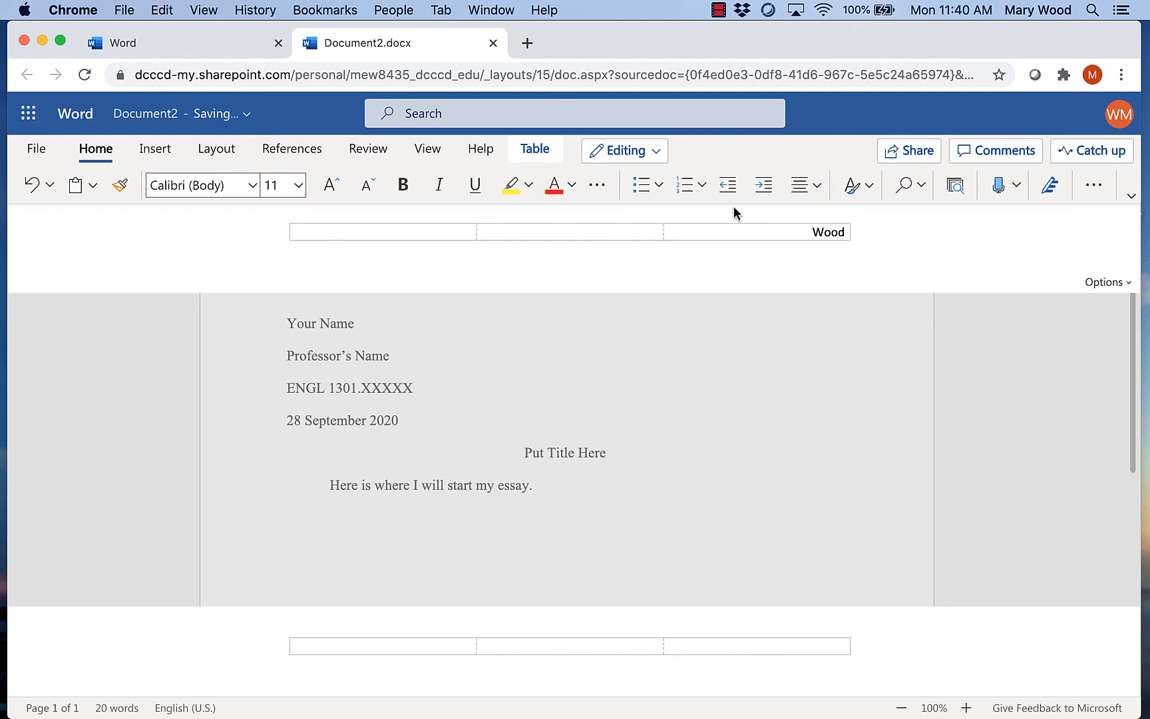
left_click(155, 149)
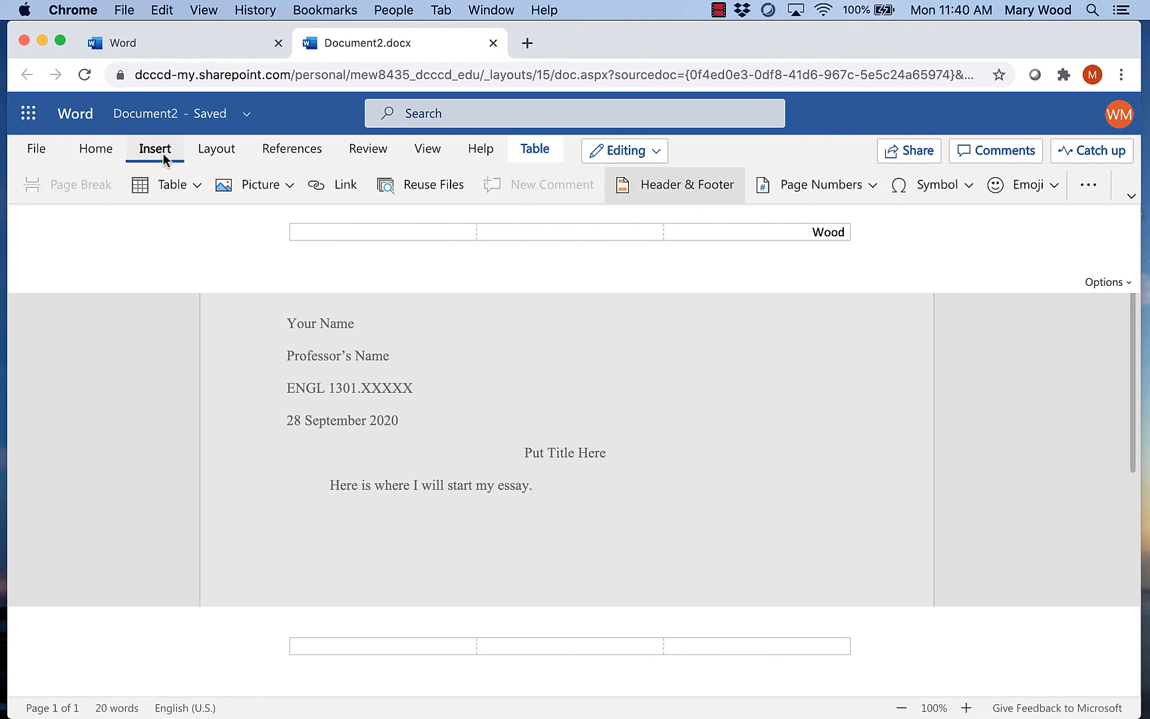
mouse_move(813, 185)
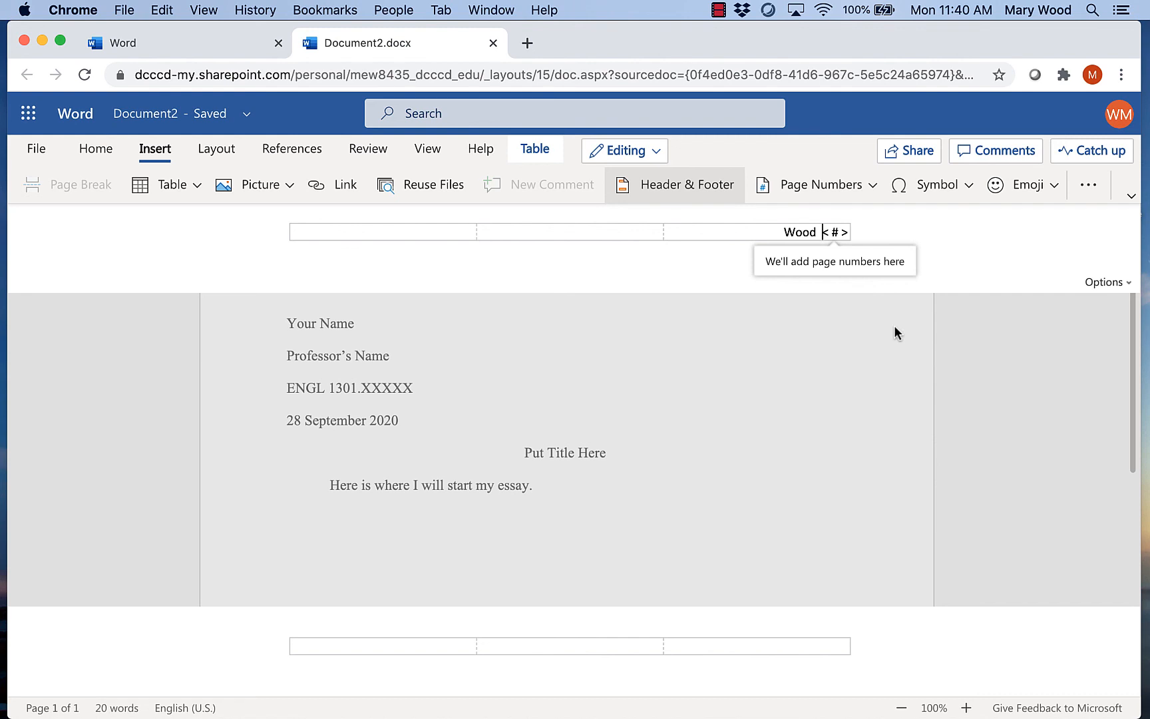
mouse_move(864, 273)
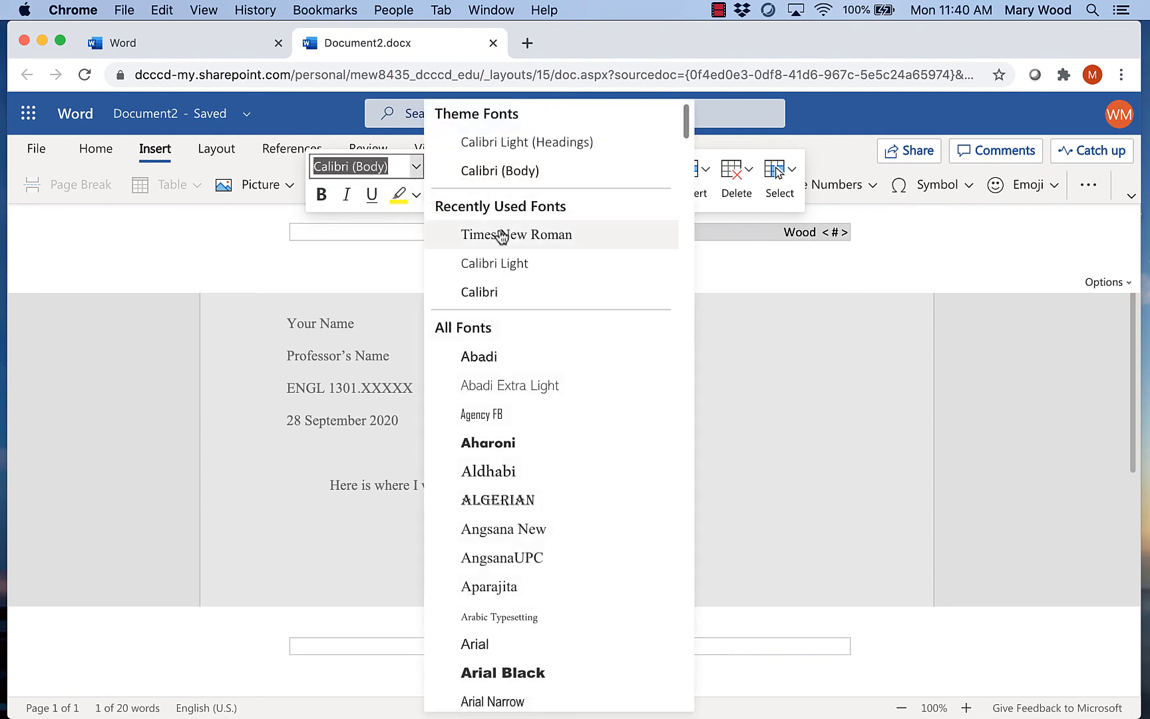
- Make the header's Wood and page number Times New Roman 12 and return to the body
left_click(517, 234)
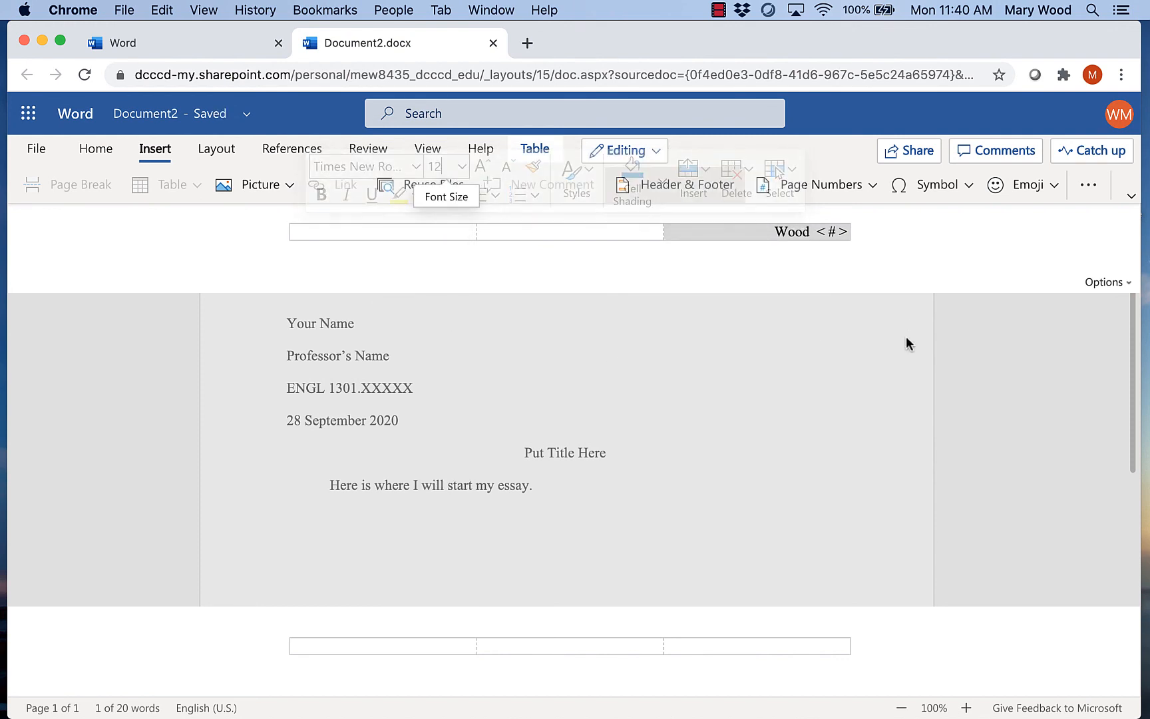
left_click(726, 473)
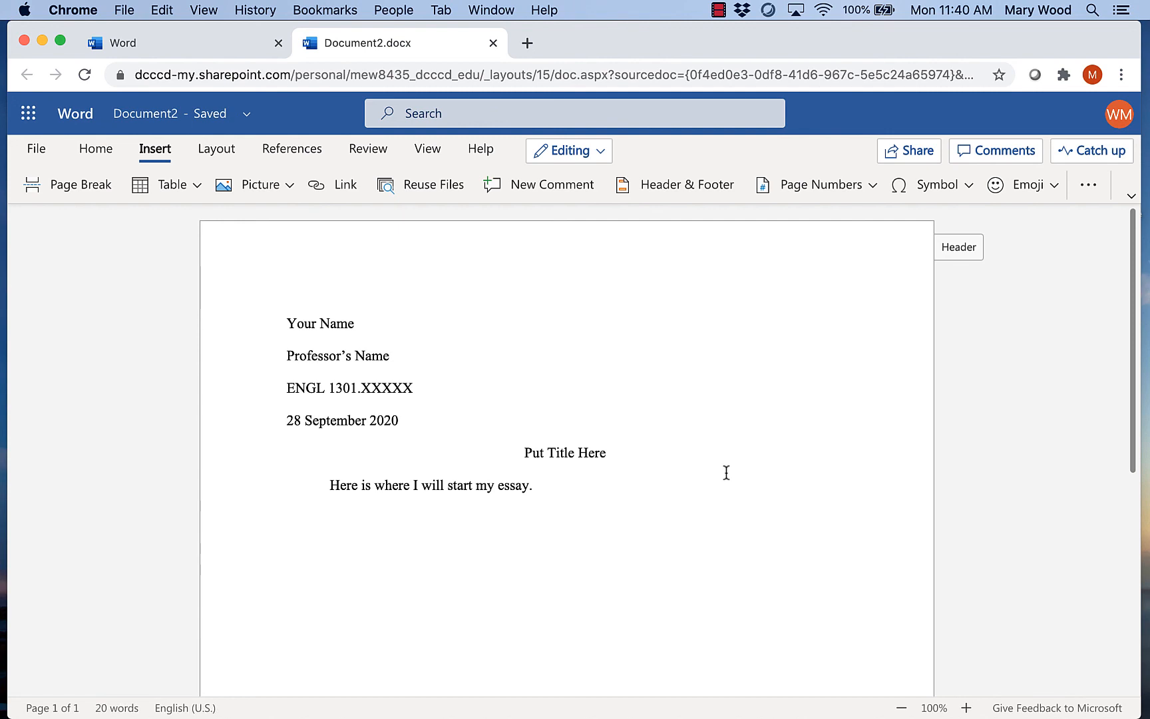
left_click(536, 485)
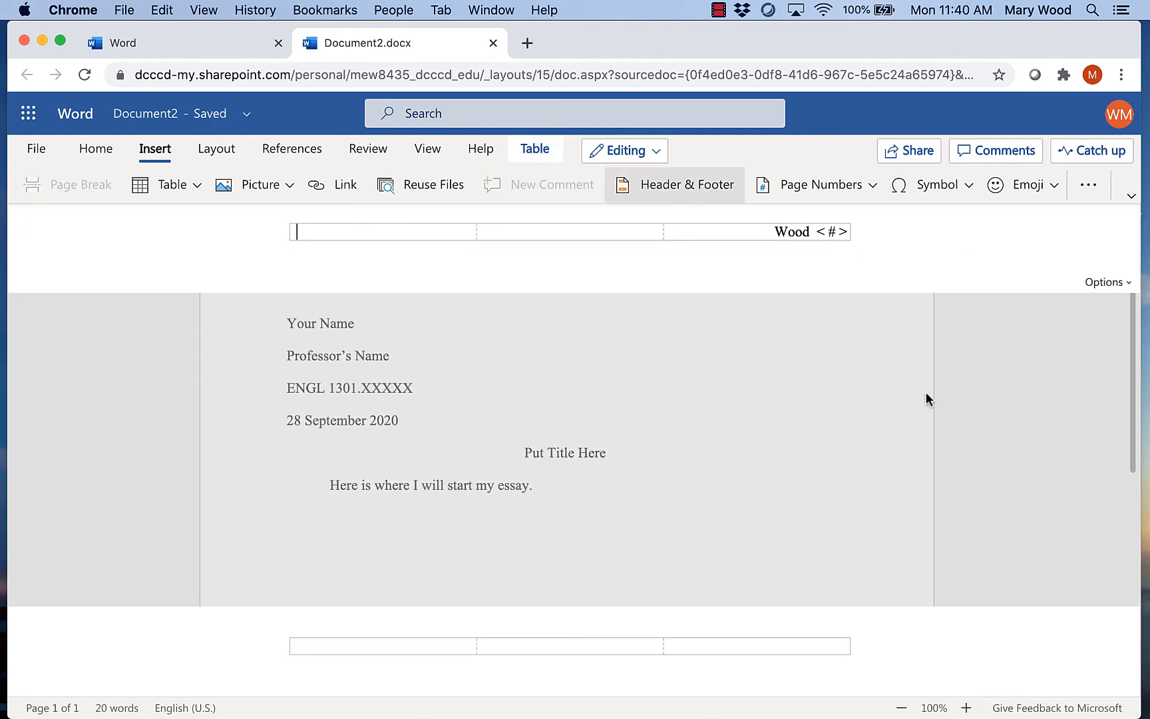
left_click(659, 500)
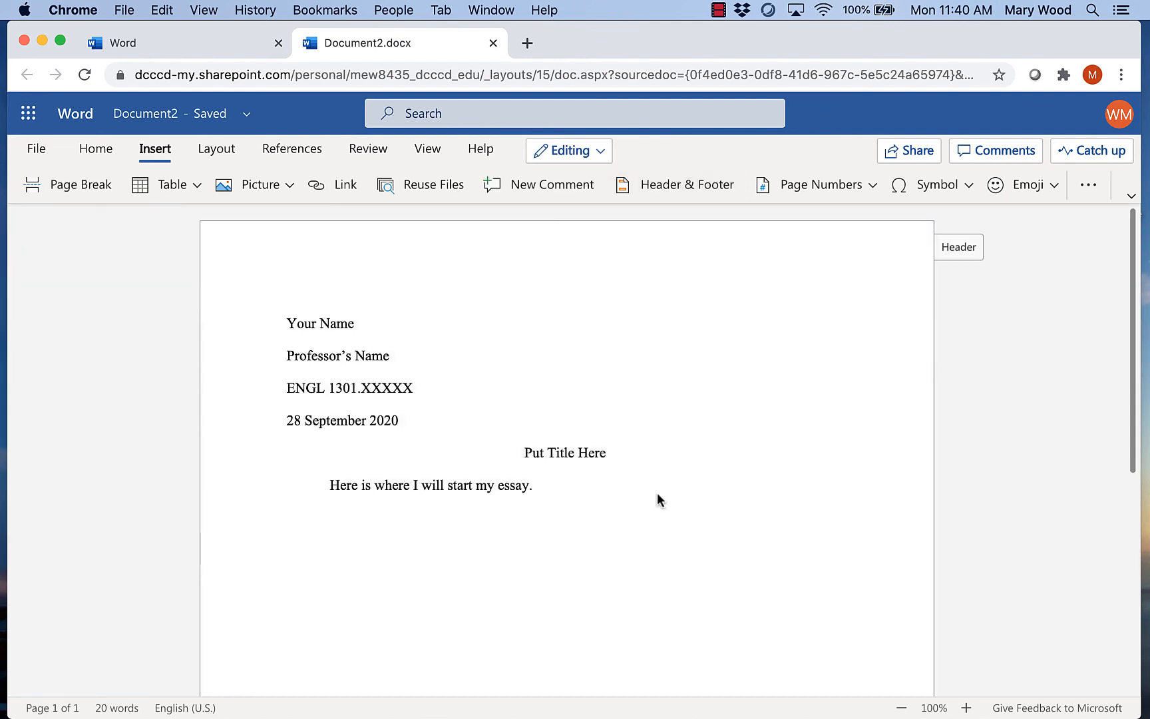